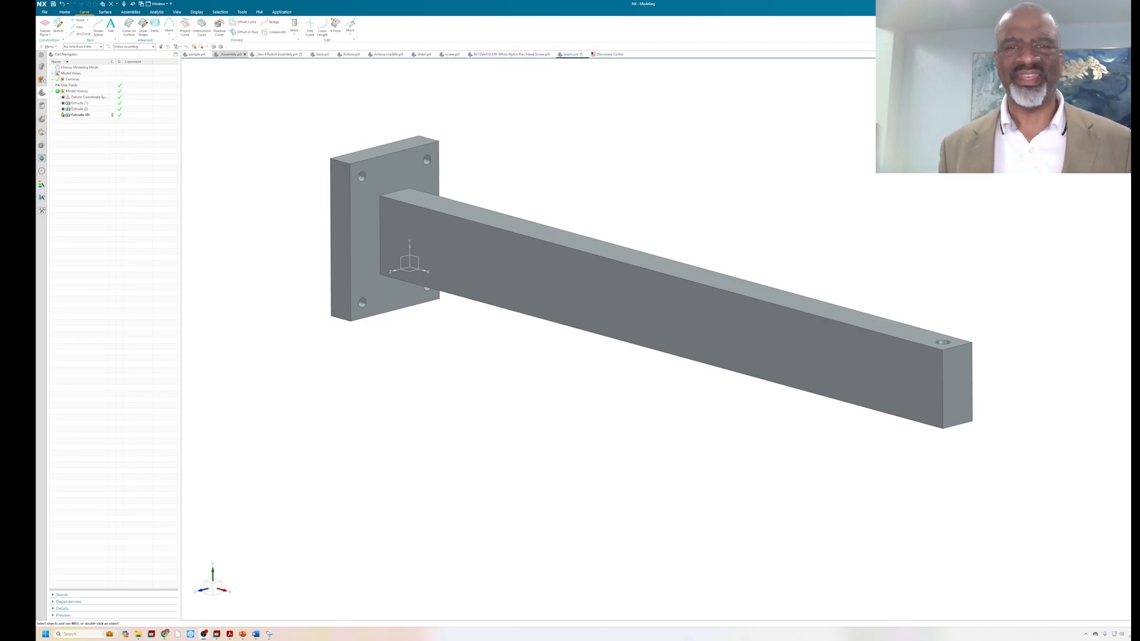
{"action": "mouse_move", "coordinate": [348, 383]}
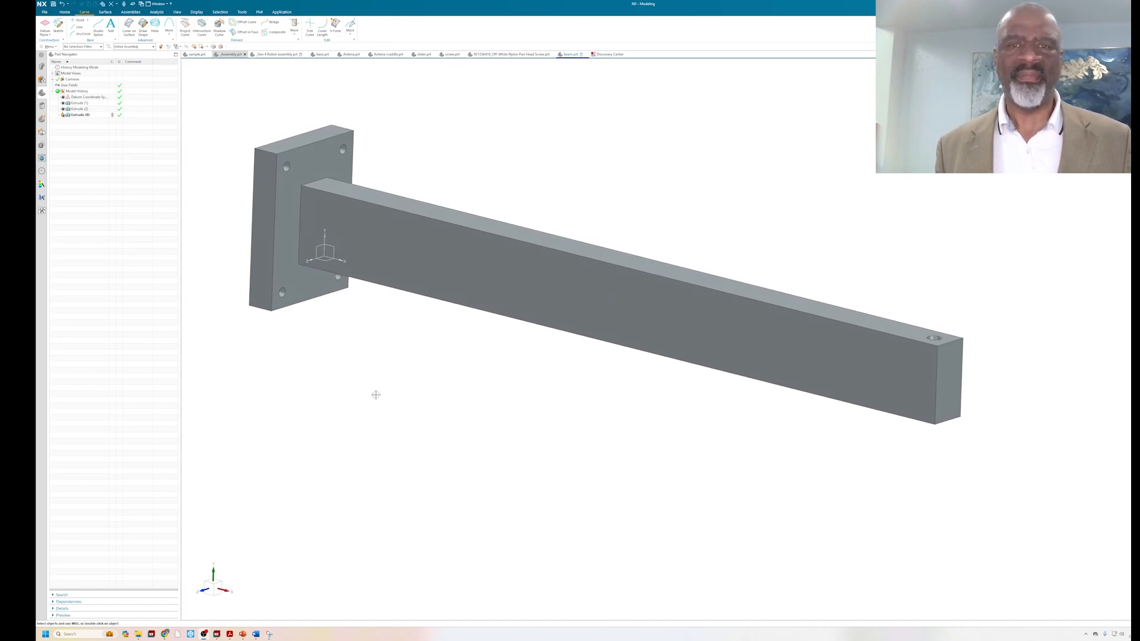
{"action": "mouse_move", "coordinate": [356, 393]}
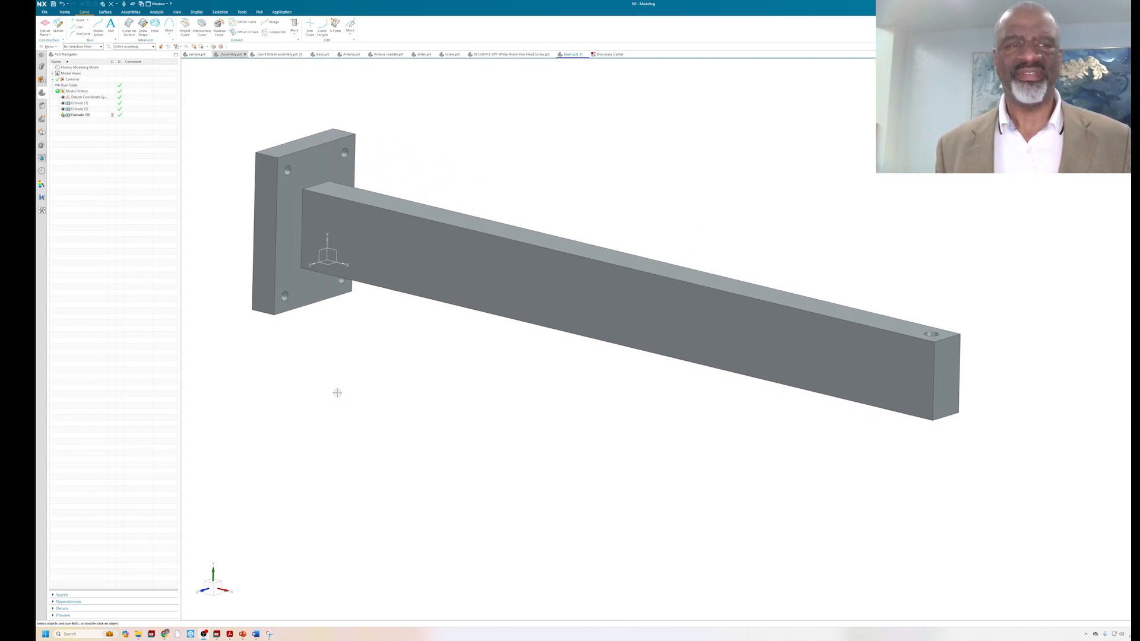
{"action": "mouse_move", "coordinate": [843, 203]}
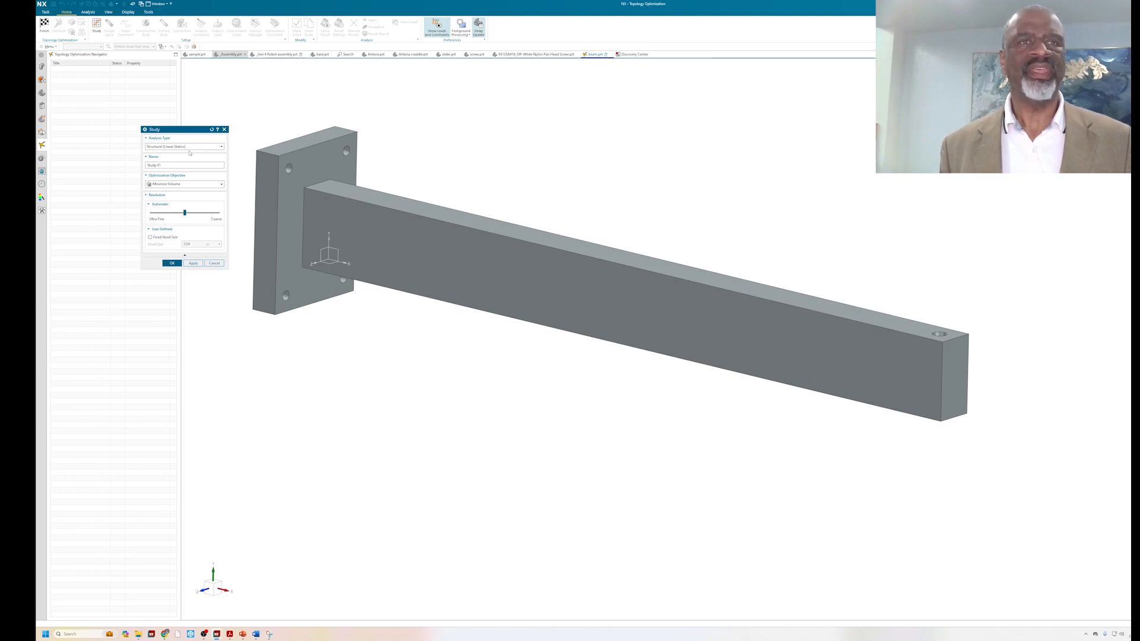
Step: Create a new study keeping the Structural (Linear Statics) analysis type
{"action": "left_click", "coordinate": [221, 146]}
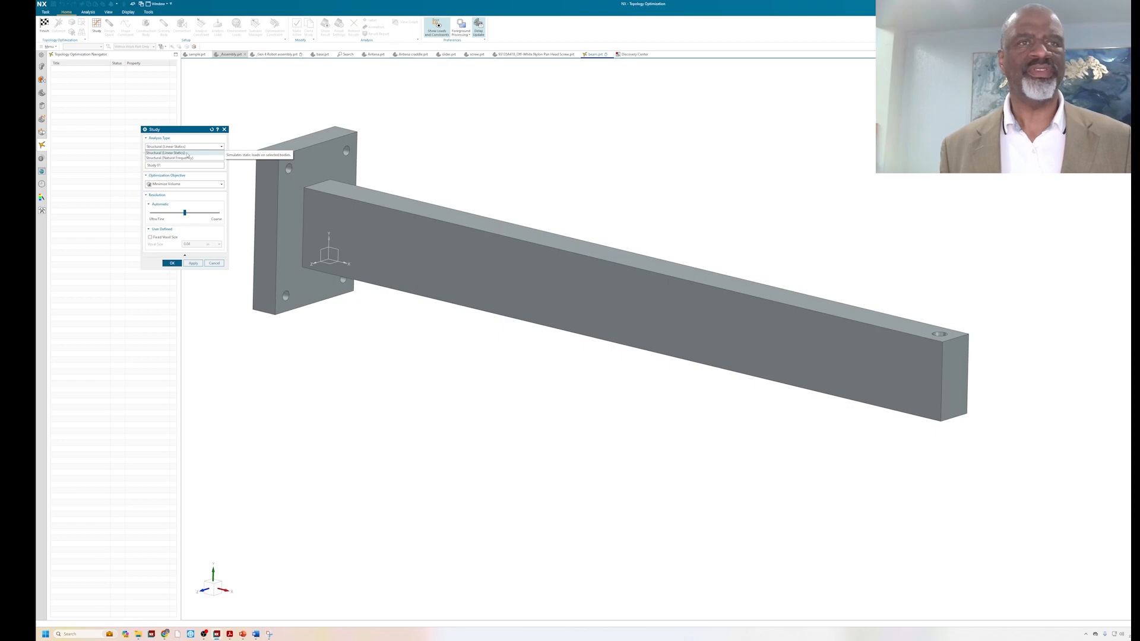
{"action": "left_click", "coordinate": [183, 146]}
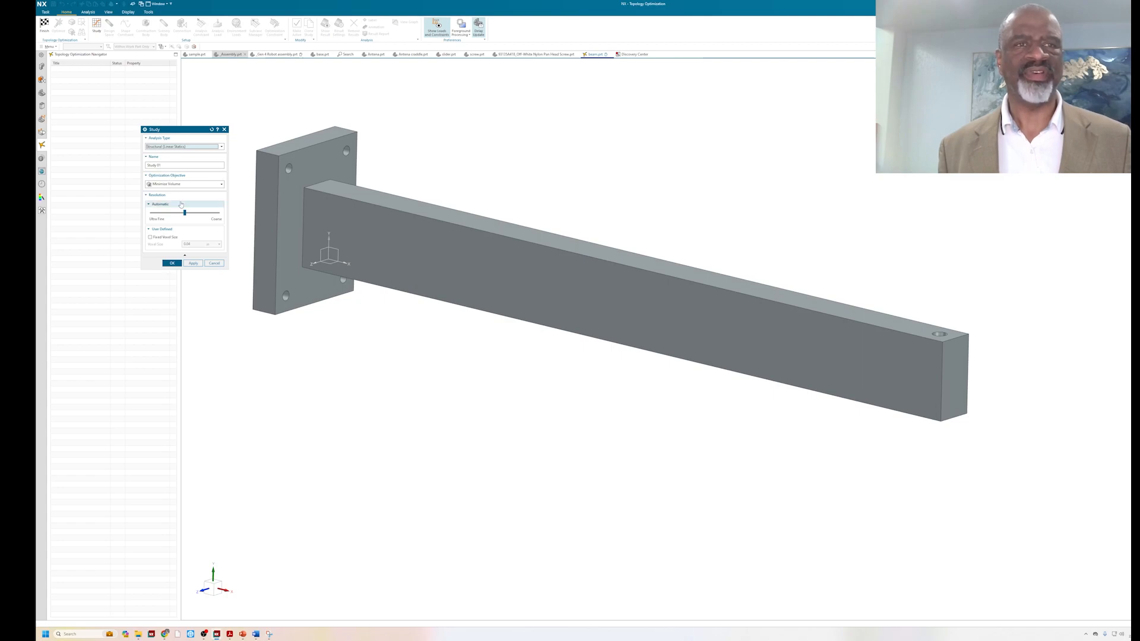
{"action": "left_click", "coordinate": [172, 264]}
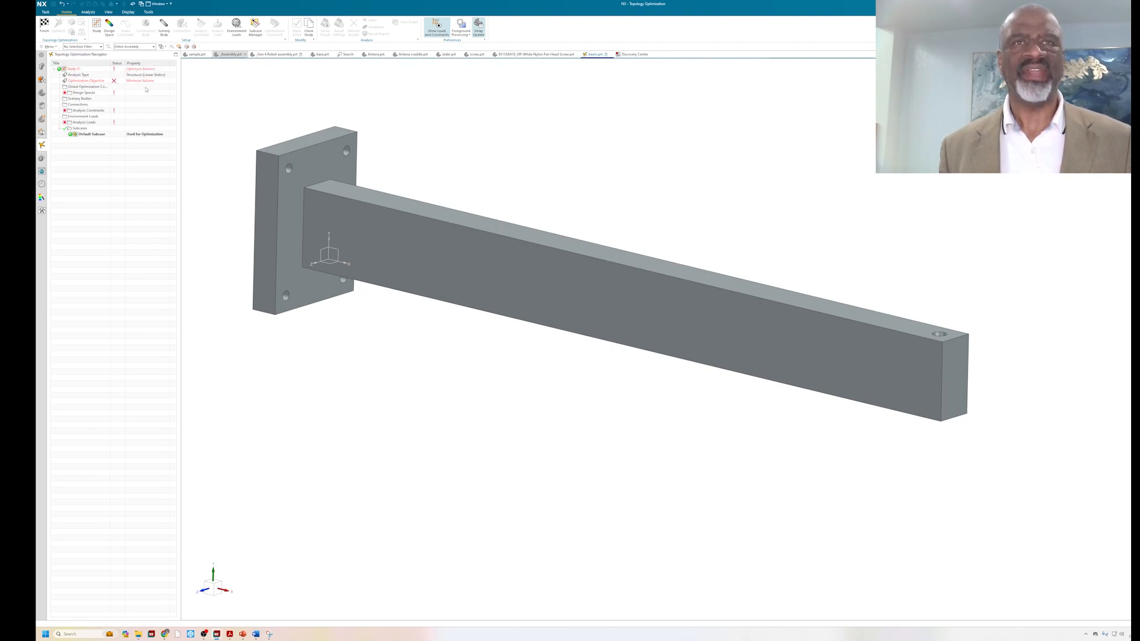
Step: Edit the study to use the minimize-volume optimization objective and confirm
{"action": "left_click", "coordinate": [83, 80]}
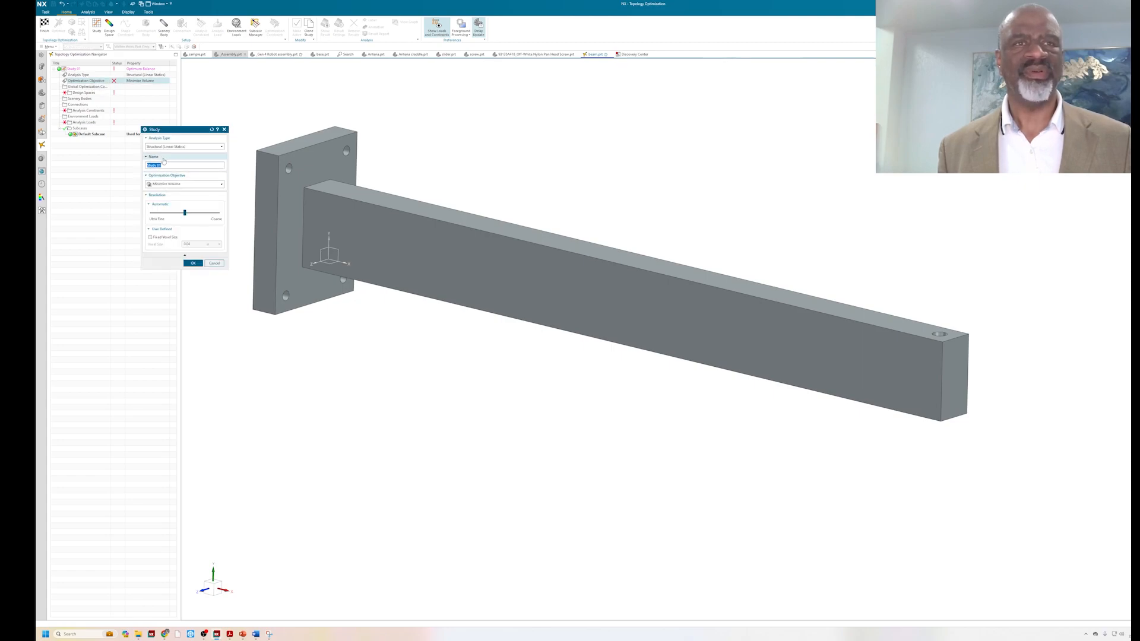
{"action": "left_click", "coordinate": [223, 184]}
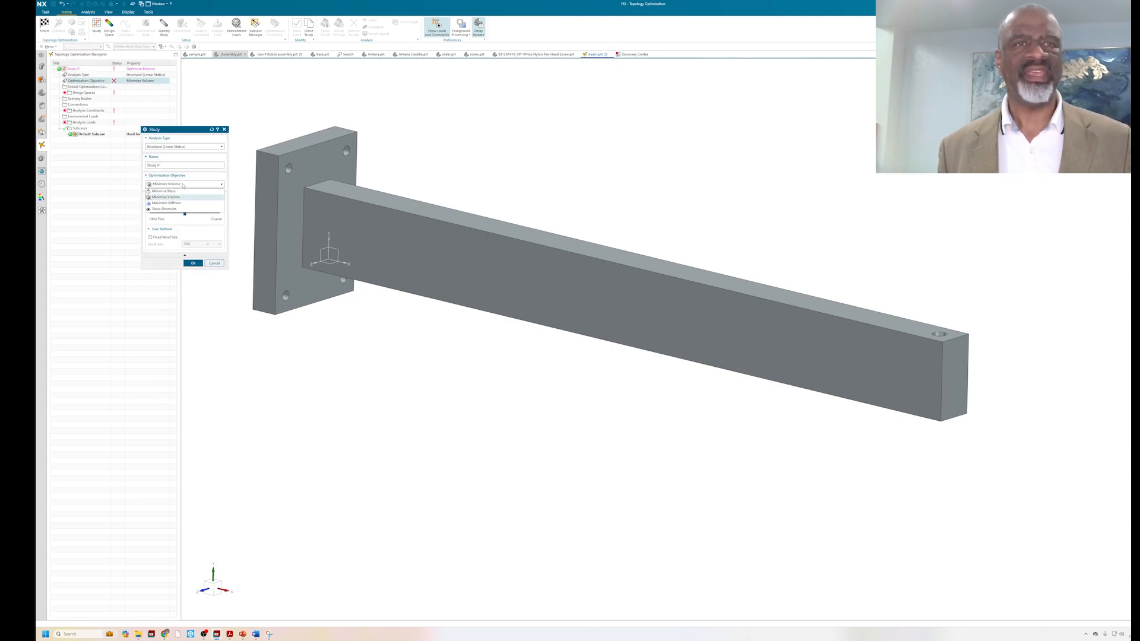
{"action": "left_click", "coordinate": [166, 196]}
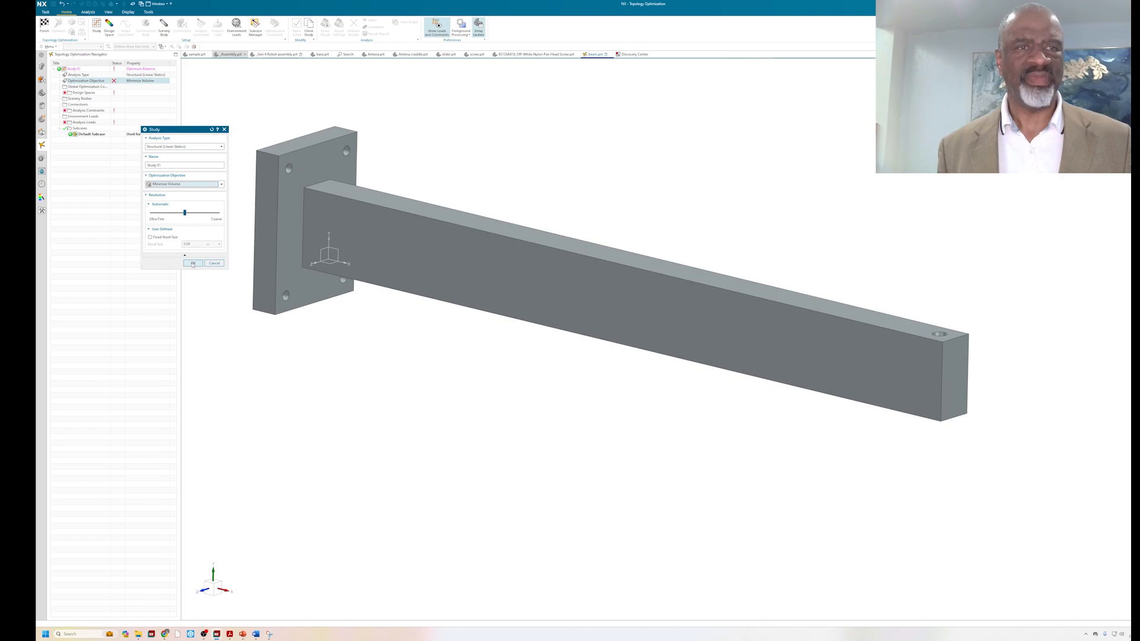
{"action": "left_click", "coordinate": [193, 263]}
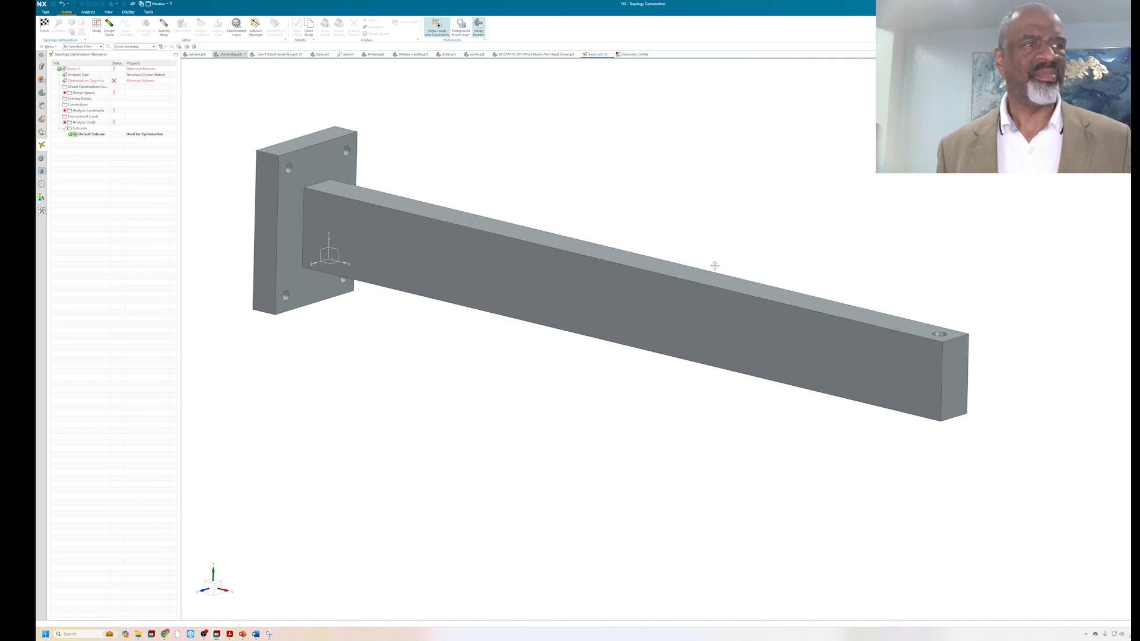
{"action": "mouse_move", "coordinate": [943, 325]}
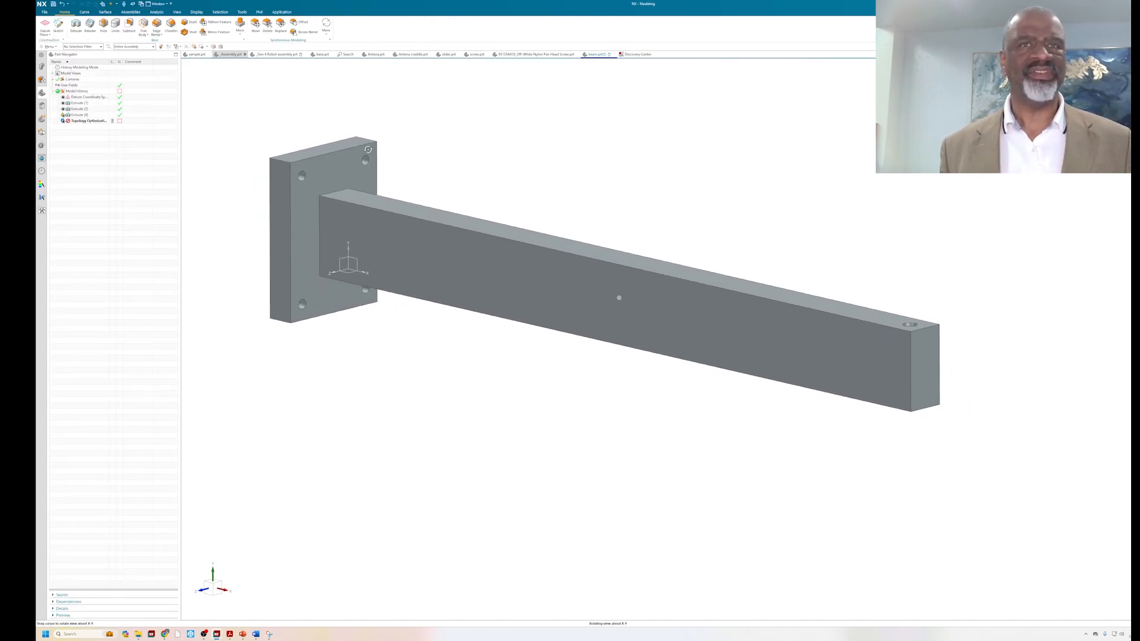
Step: Delete the Topology Optimization feature from the model history and start an Offset Curve
{"action": "right_click", "coordinate": [83, 121]}
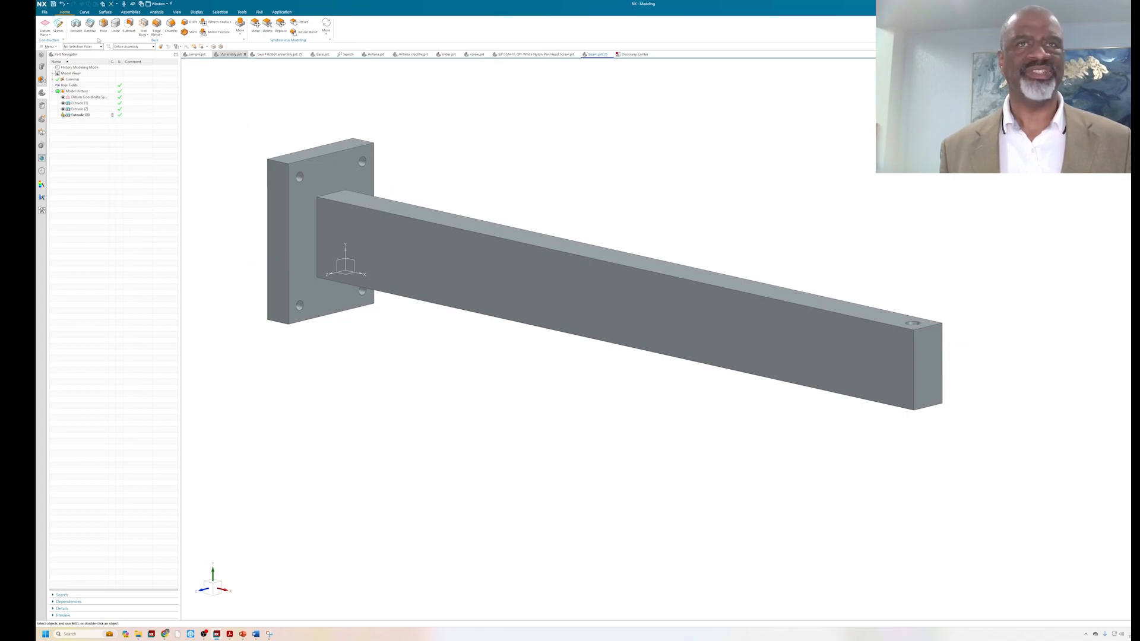
{"action": "left_click", "coordinate": [84, 12]}
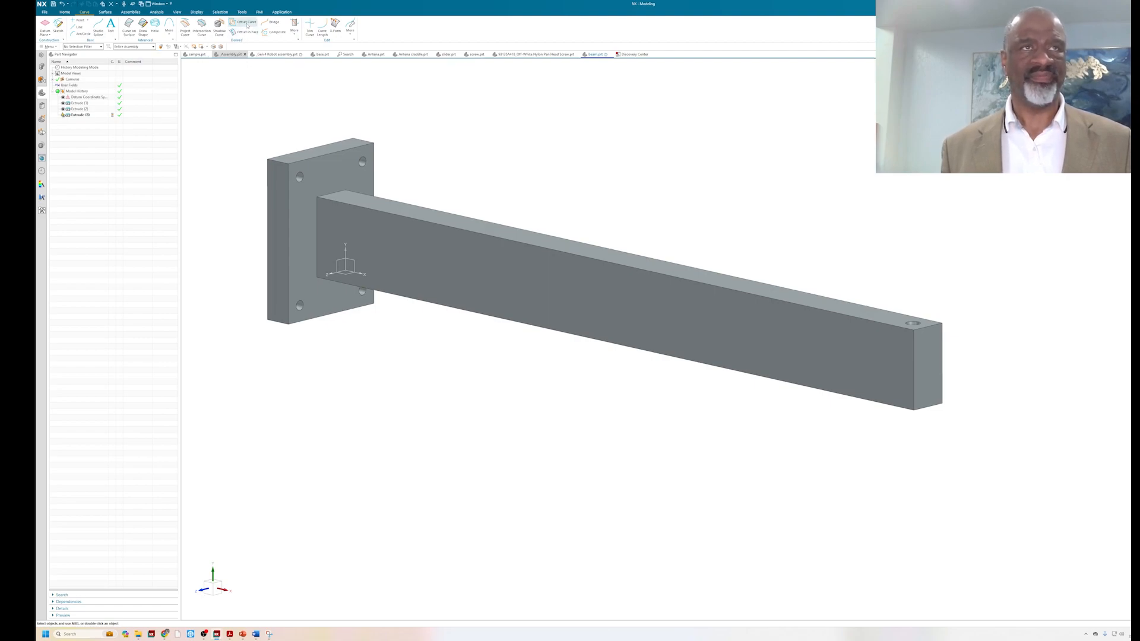
{"action": "left_click", "coordinate": [245, 22]}
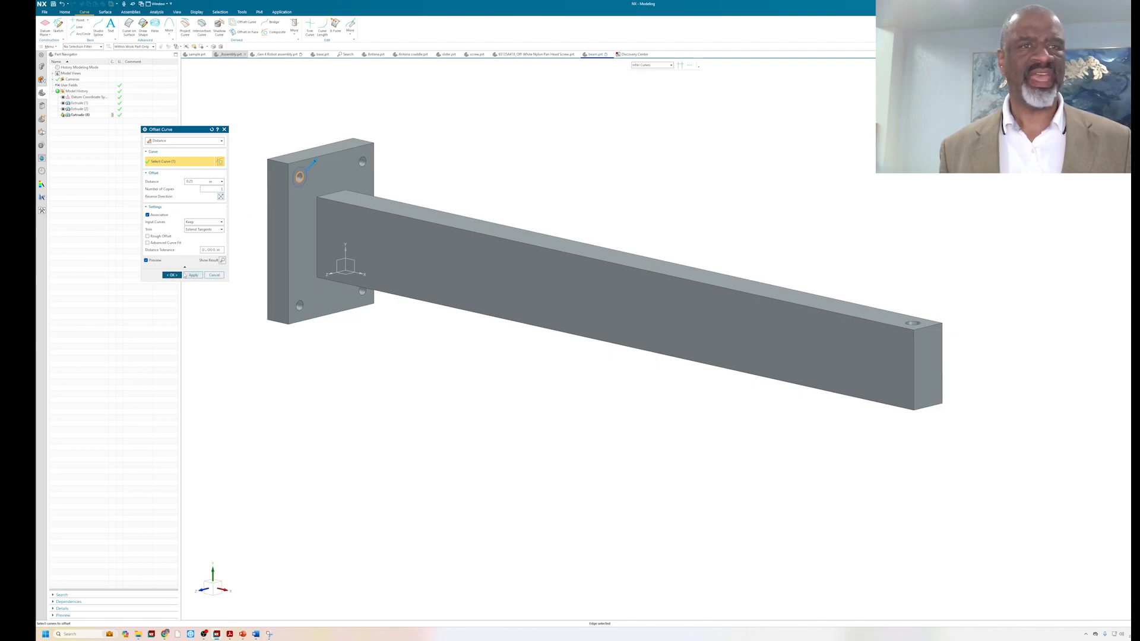
Step: Add offset curves around the plate's upper and lower mounting holes and the bar's end hole
{"action": "left_click", "coordinate": [193, 275]}
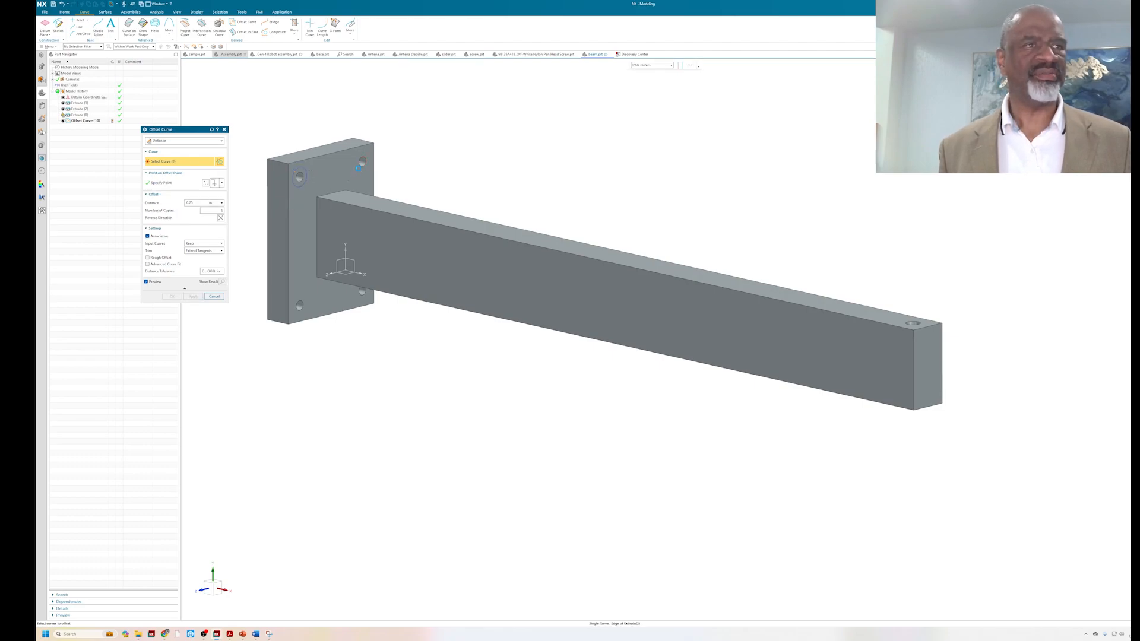
{"action": "left_click", "coordinate": [362, 161]}
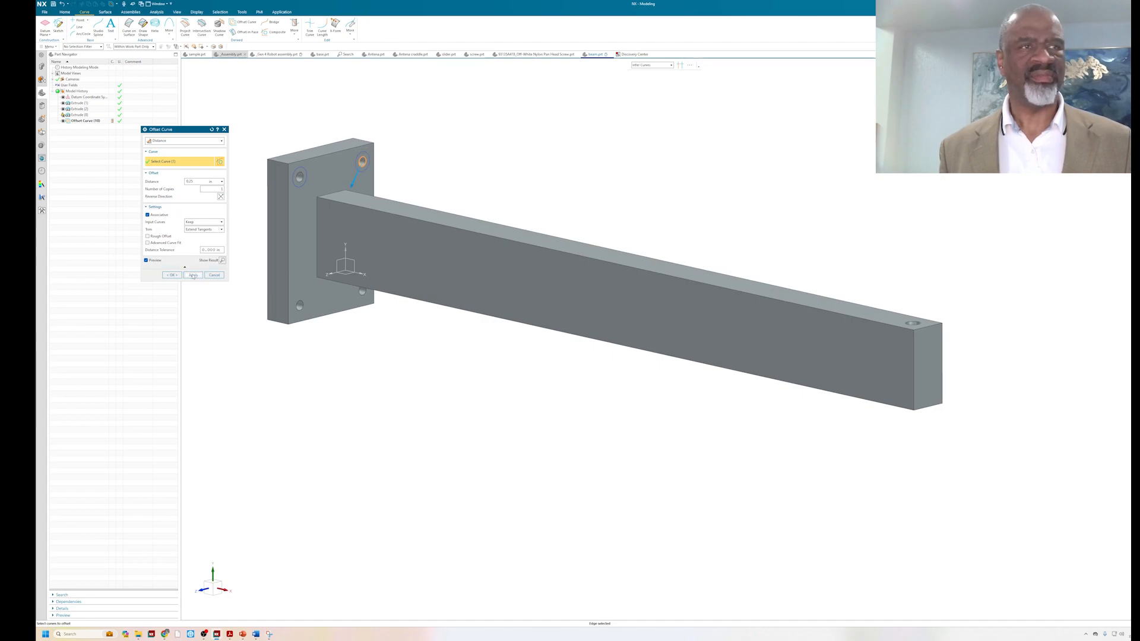
{"action": "left_click", "coordinate": [193, 274]}
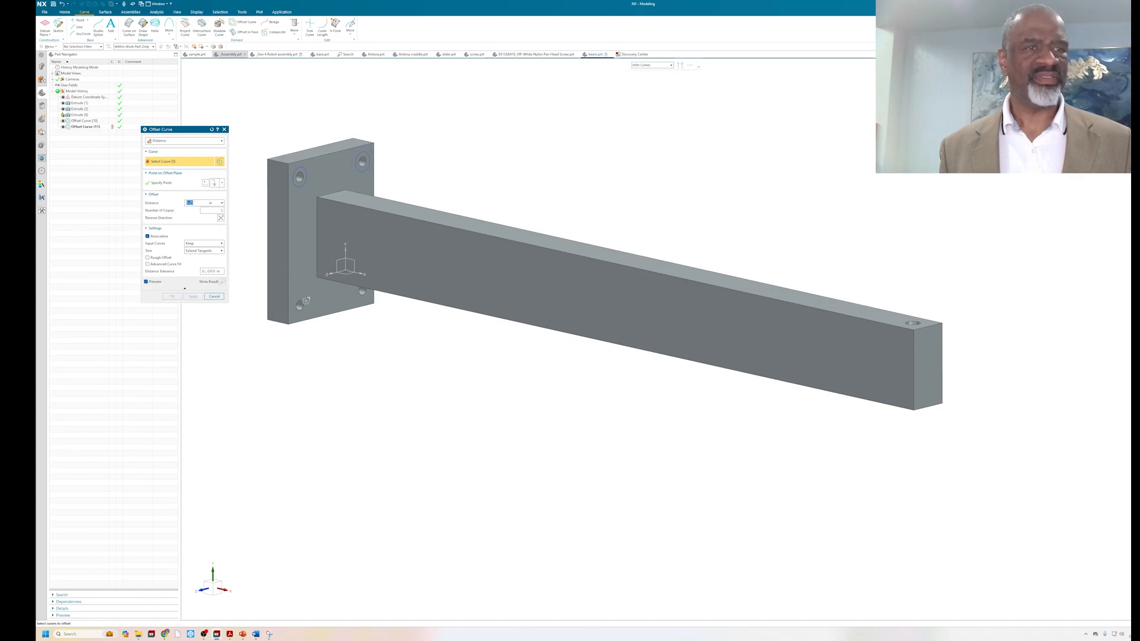
{"action": "left_click", "coordinate": [299, 305]}
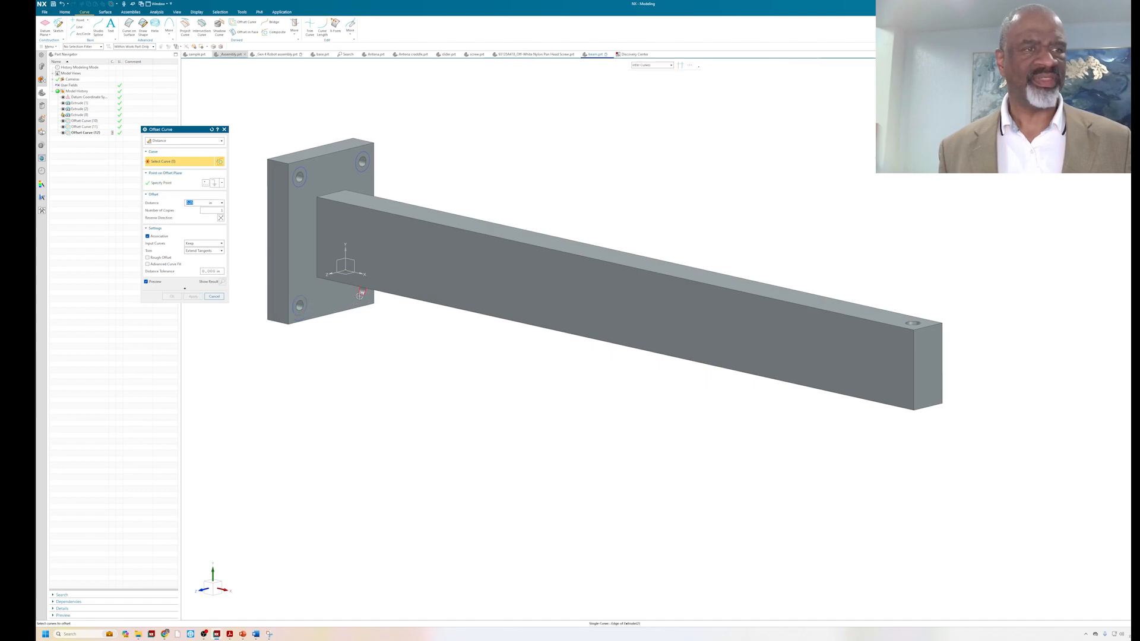
{"action": "left_click", "coordinate": [361, 292]}
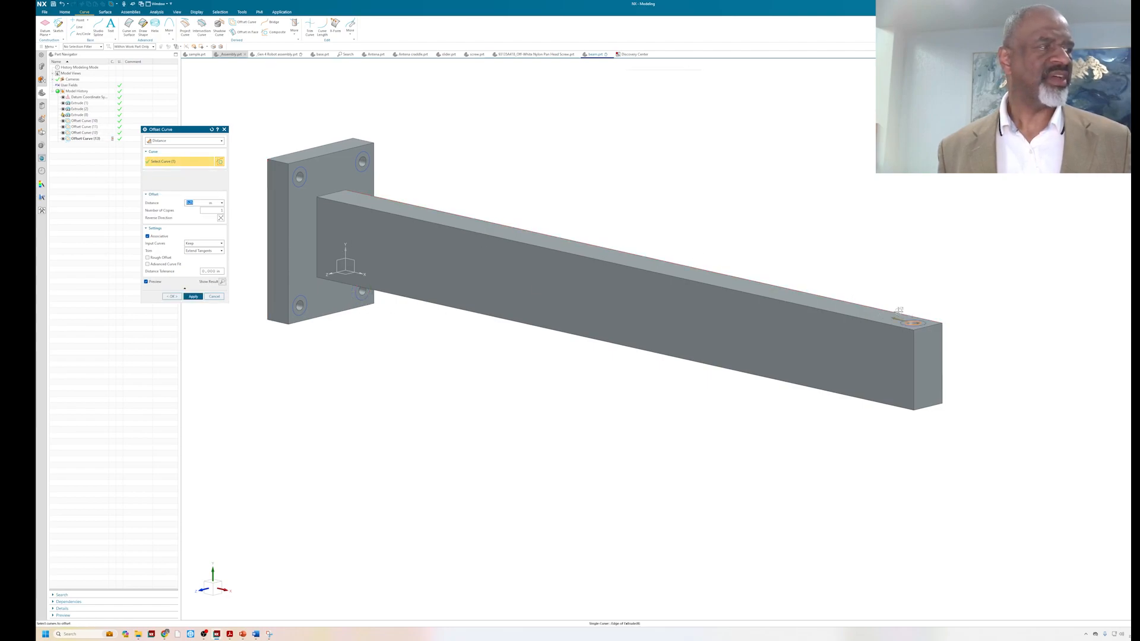
{"action": "left_click", "coordinate": [912, 310]}
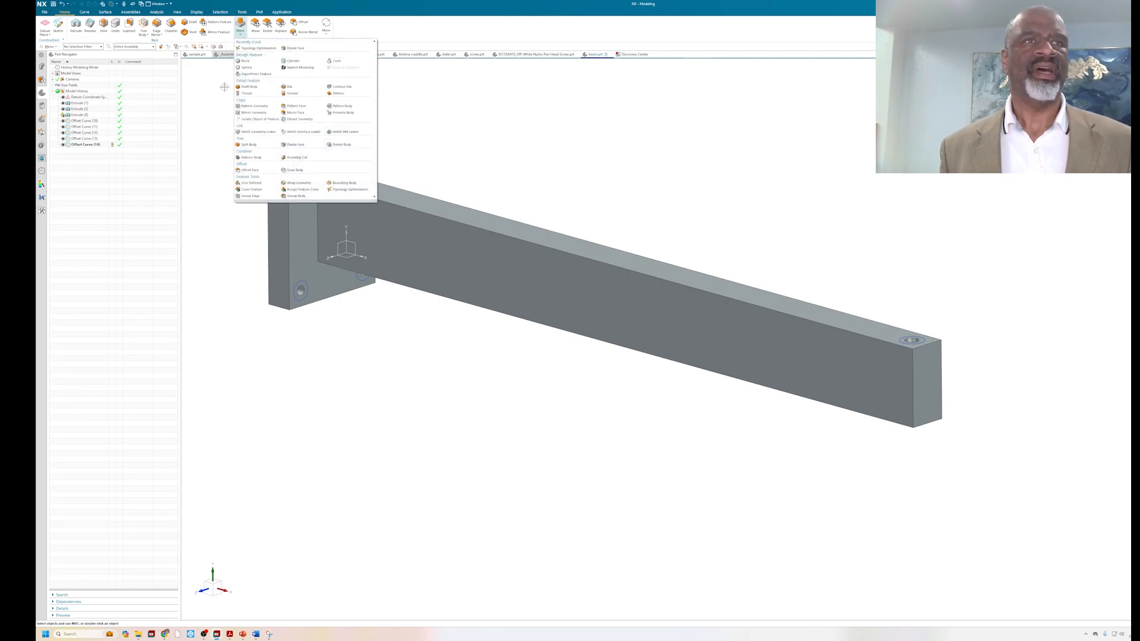
{"action": "mouse_move", "coordinate": [254, 166]}
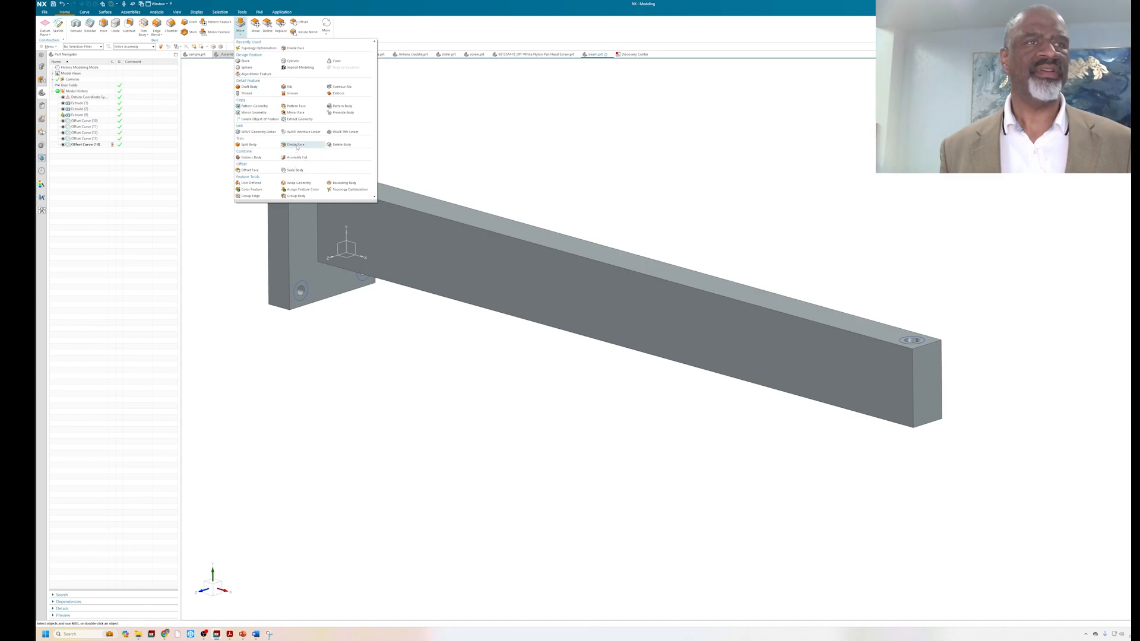
Step: Divide the wall plate's front face and the bar's top face along the offset curves
{"action": "left_click", "coordinate": [295, 143]}
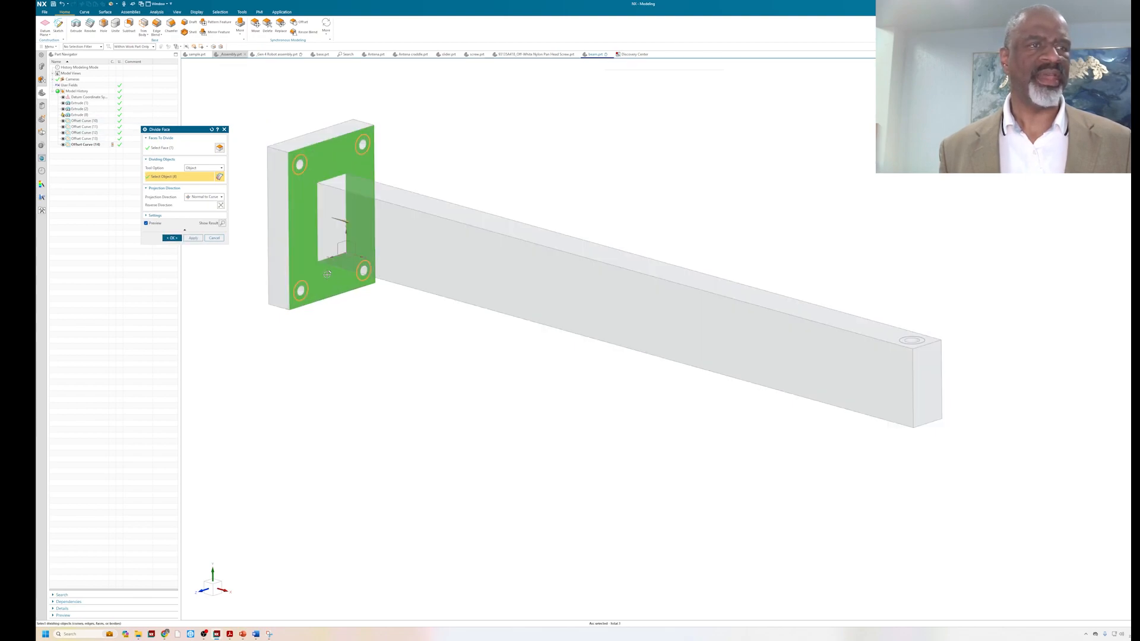
{"action": "left_click", "coordinate": [192, 238]}
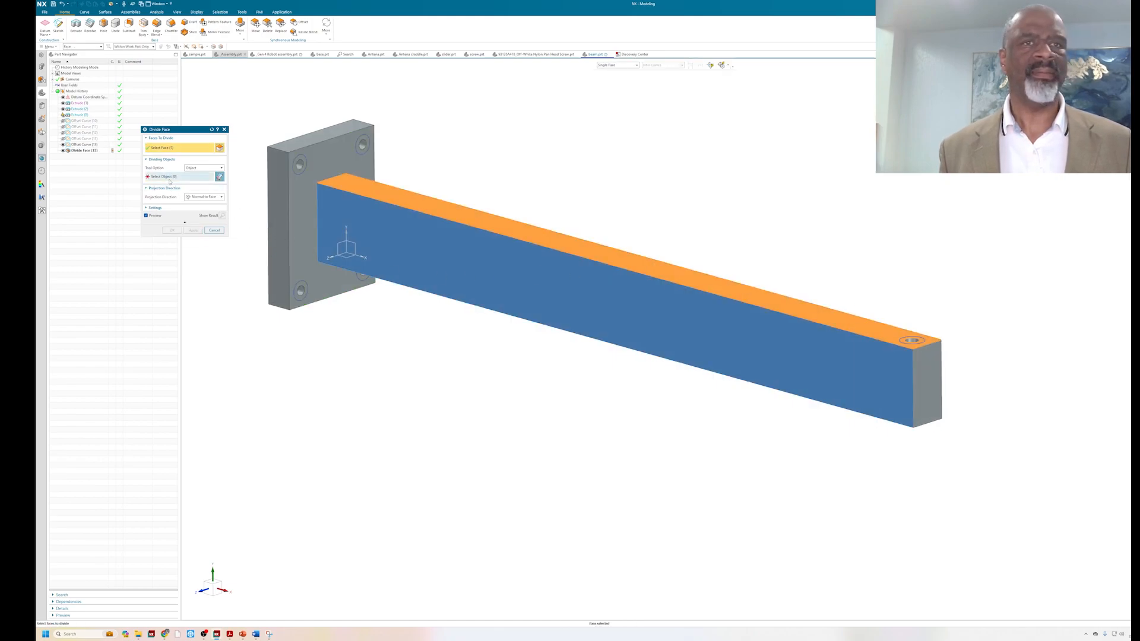
{"action": "left_click", "coordinate": [164, 175]}
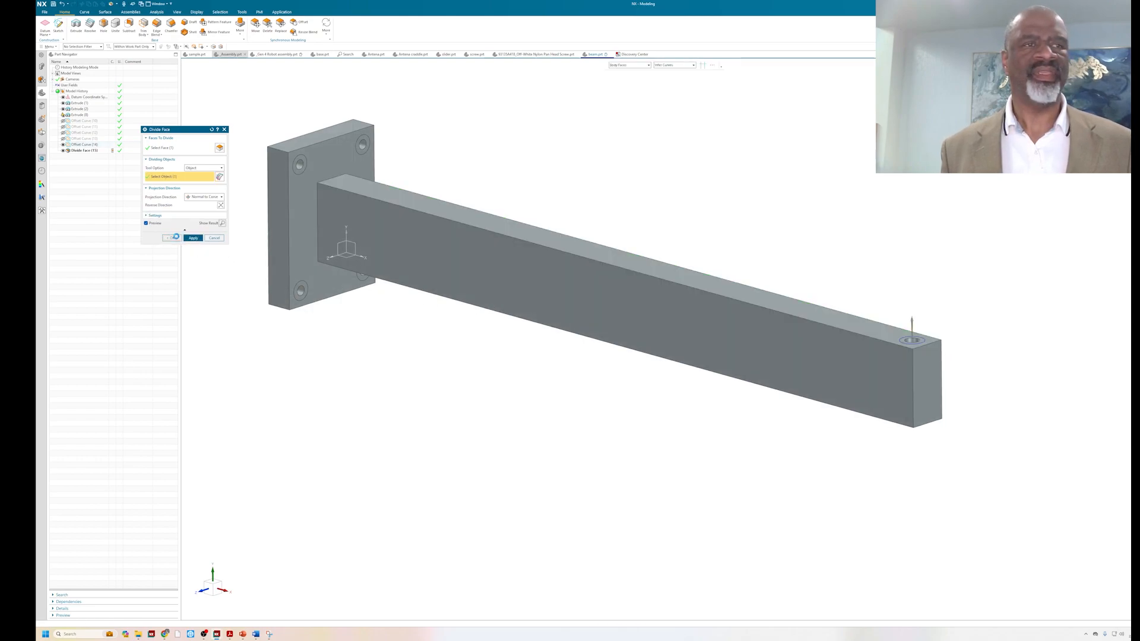
{"action": "left_click", "coordinate": [193, 238]}
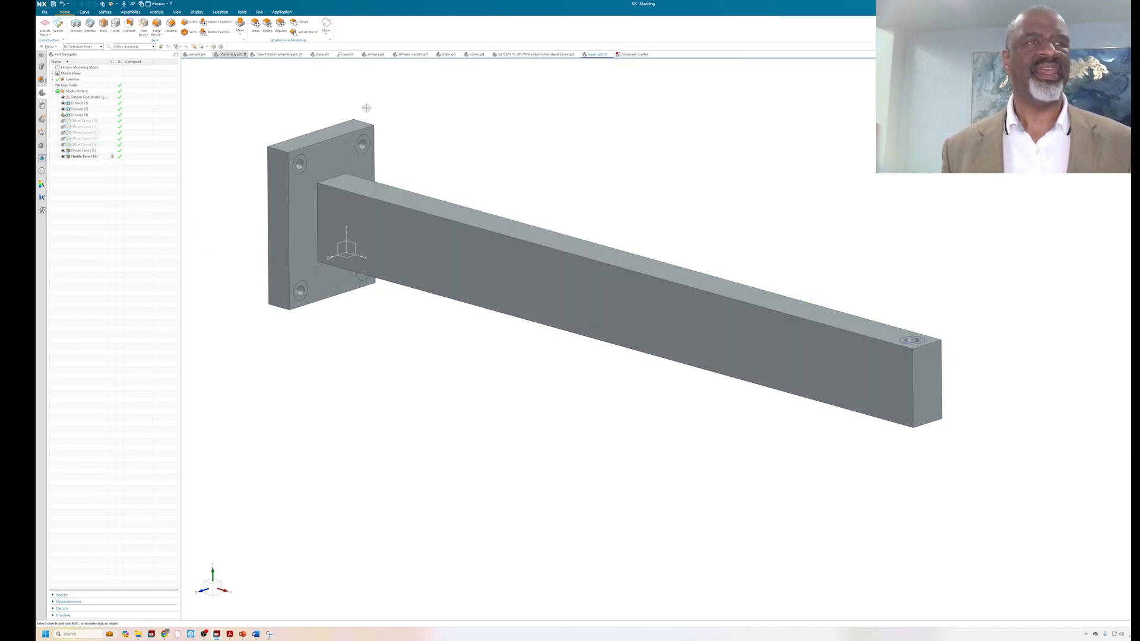
Step: Launch Topology Optimization from the More gallery and accept the new study
{"action": "left_click", "coordinate": [325, 24]}
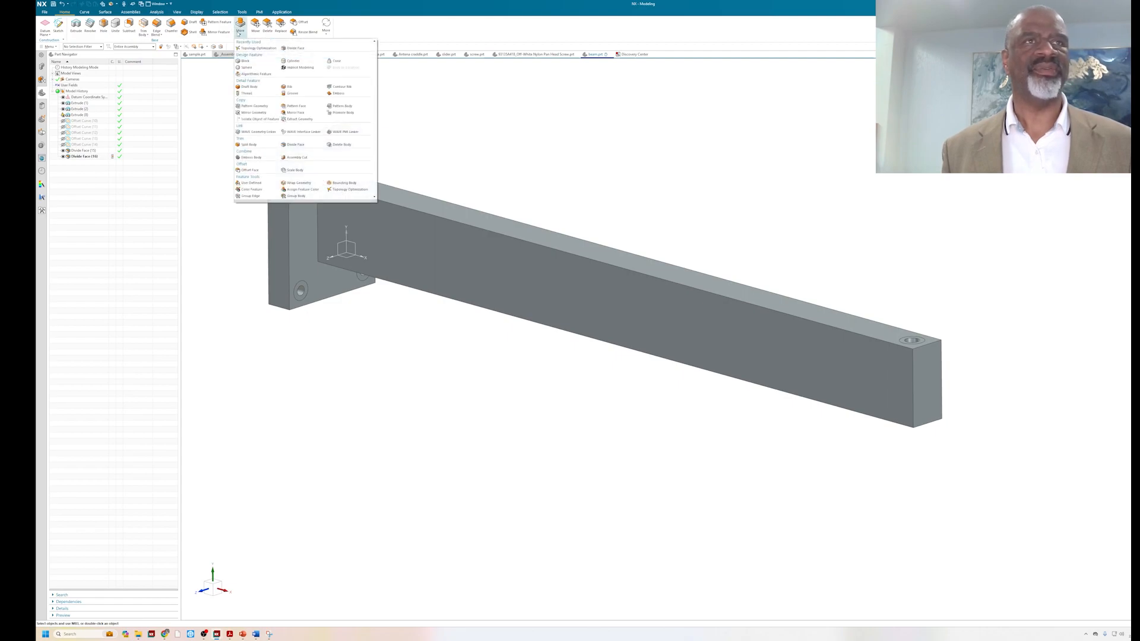
{"action": "mouse_move", "coordinate": [349, 190]}
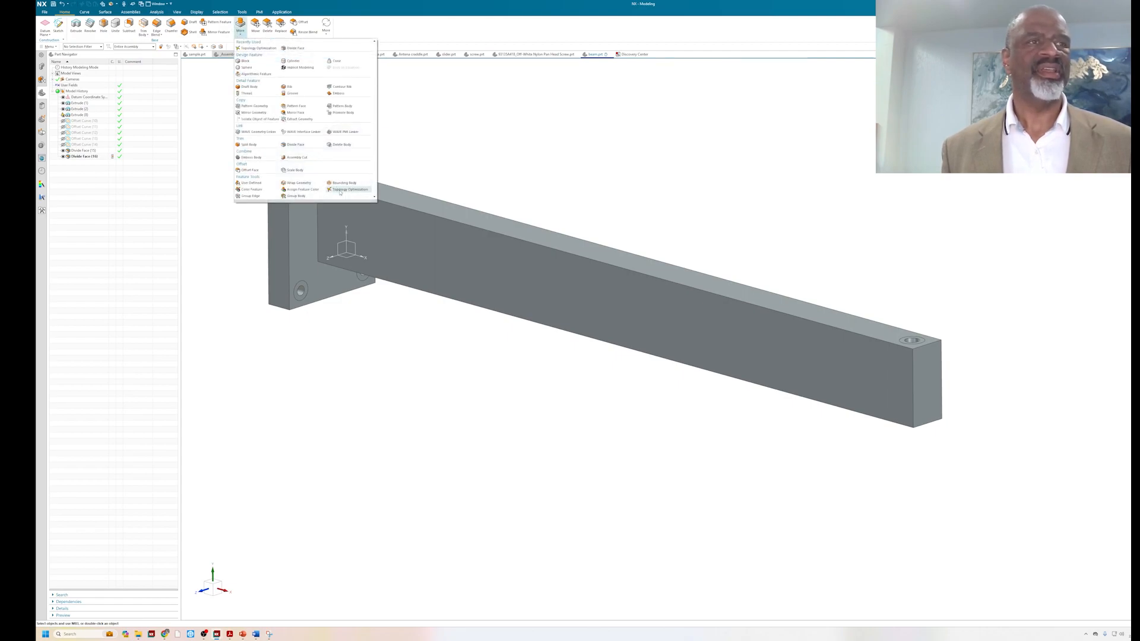
{"action": "left_click", "coordinate": [352, 190]}
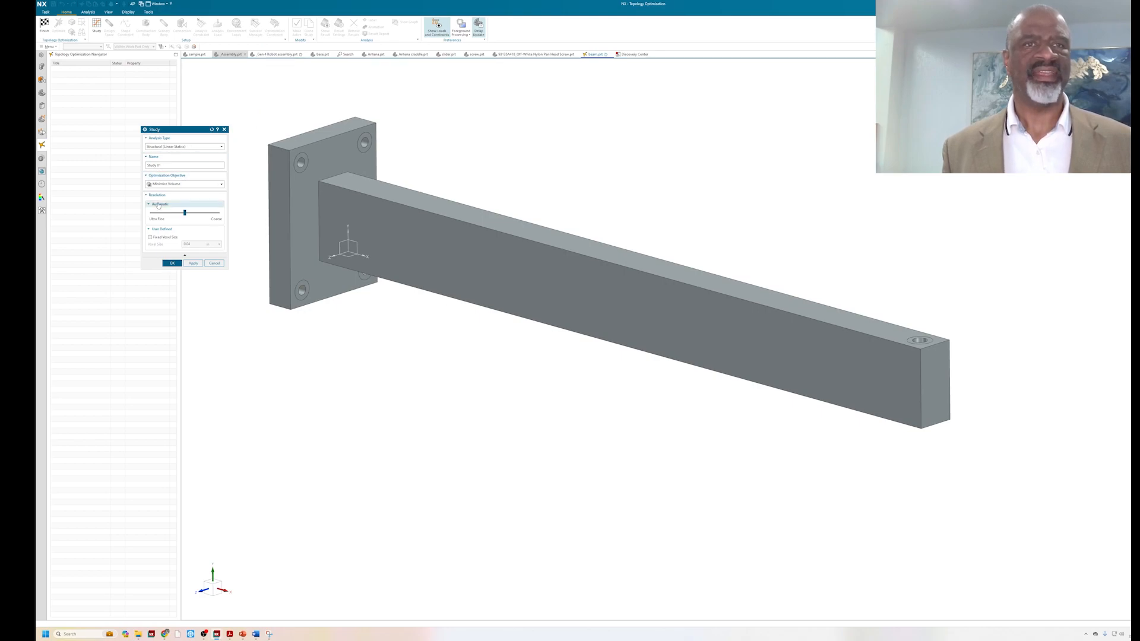
{"action": "left_click", "coordinate": [171, 262]}
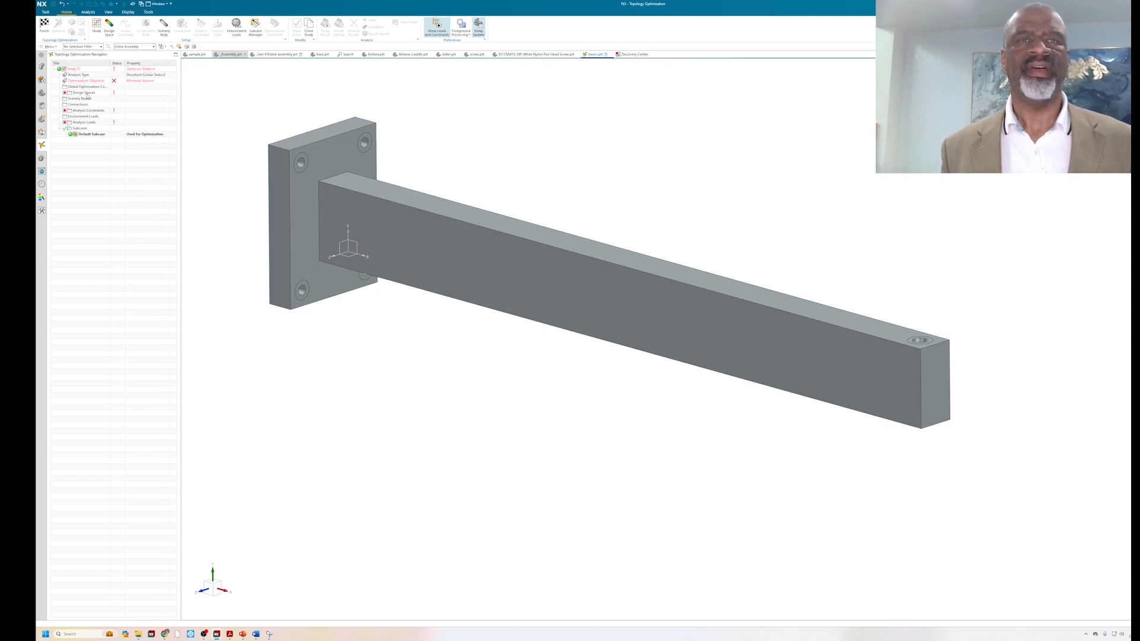
Step: Move Study_1's resolution slider toward Ultra Fine, confirm, and begin defining the design space
{"action": "left_click", "coordinate": [83, 81]}
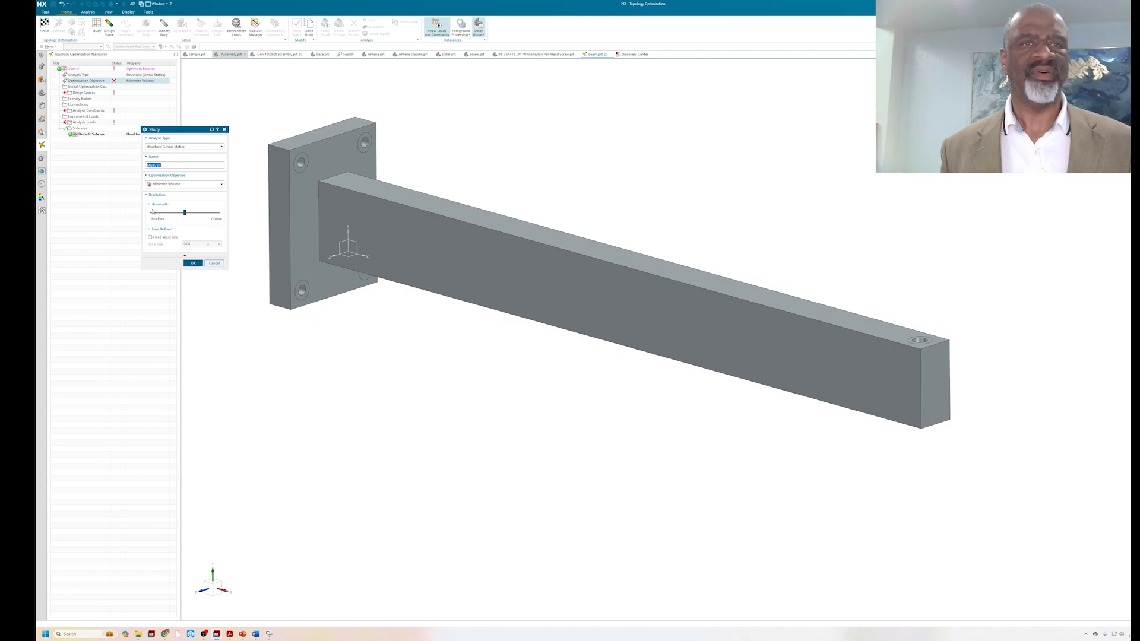
{"action": "left_click_drag", "start_coordinate": [185, 212], "coordinate": [182, 212]}
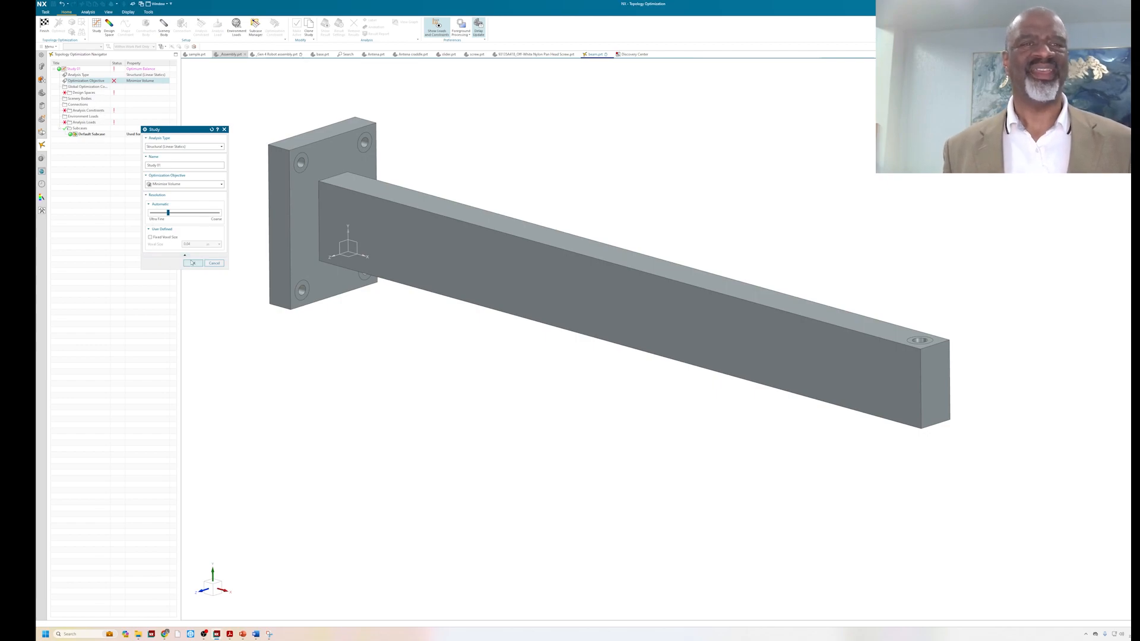
{"action": "left_click", "coordinate": [192, 263]}
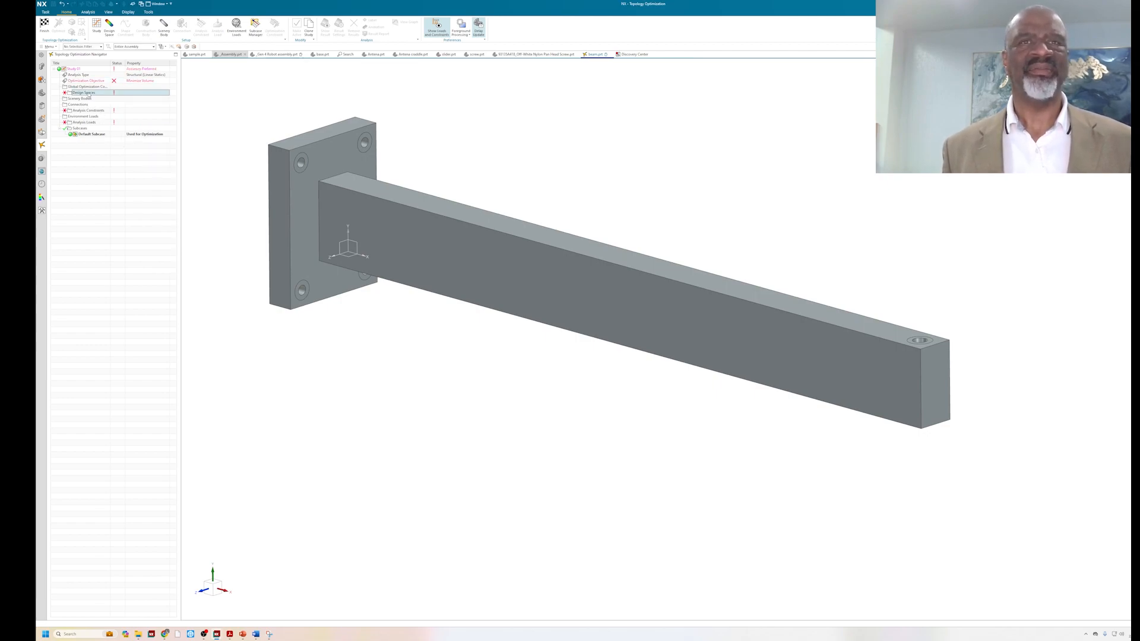
{"action": "double_click", "coordinate": [83, 93]}
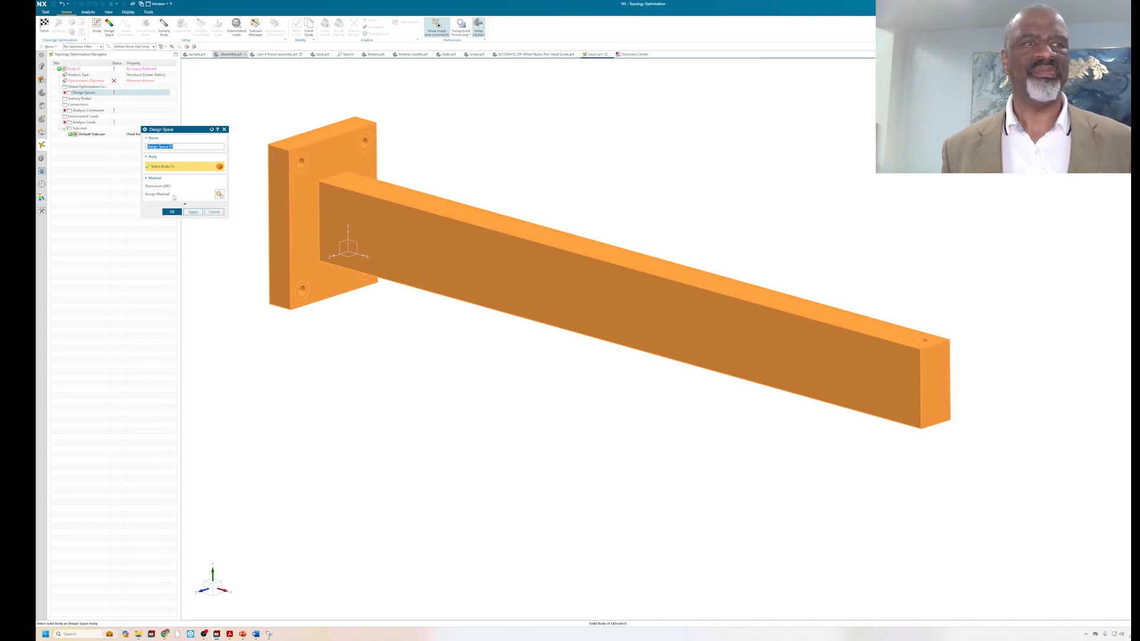
{"action": "mouse_move", "coordinate": [218, 194]}
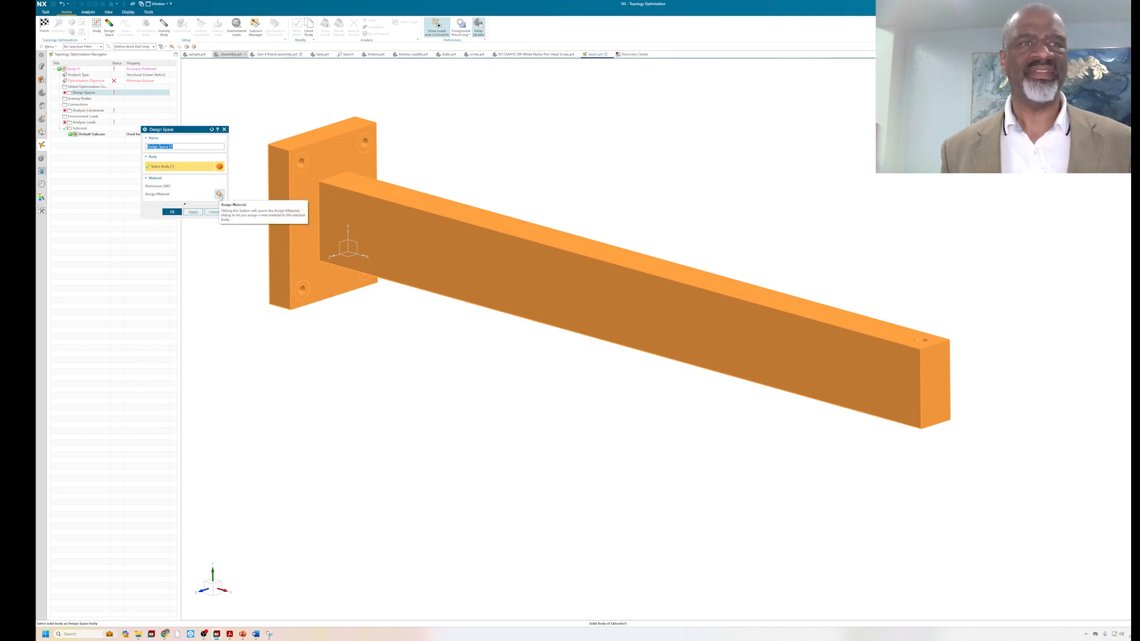
Step: Confirm the bracket body with its aluminium material as the design space
{"action": "left_click", "coordinate": [172, 212]}
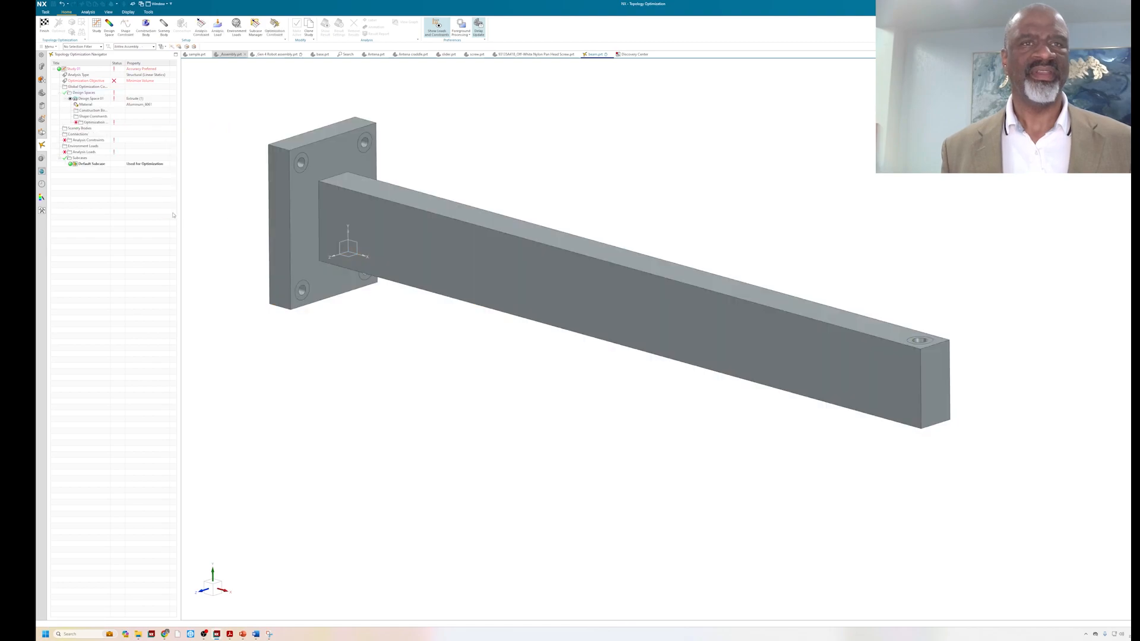
Step: Add a Max Stress Limit optimization constraint to the design space
{"action": "left_click", "coordinate": [93, 122]}
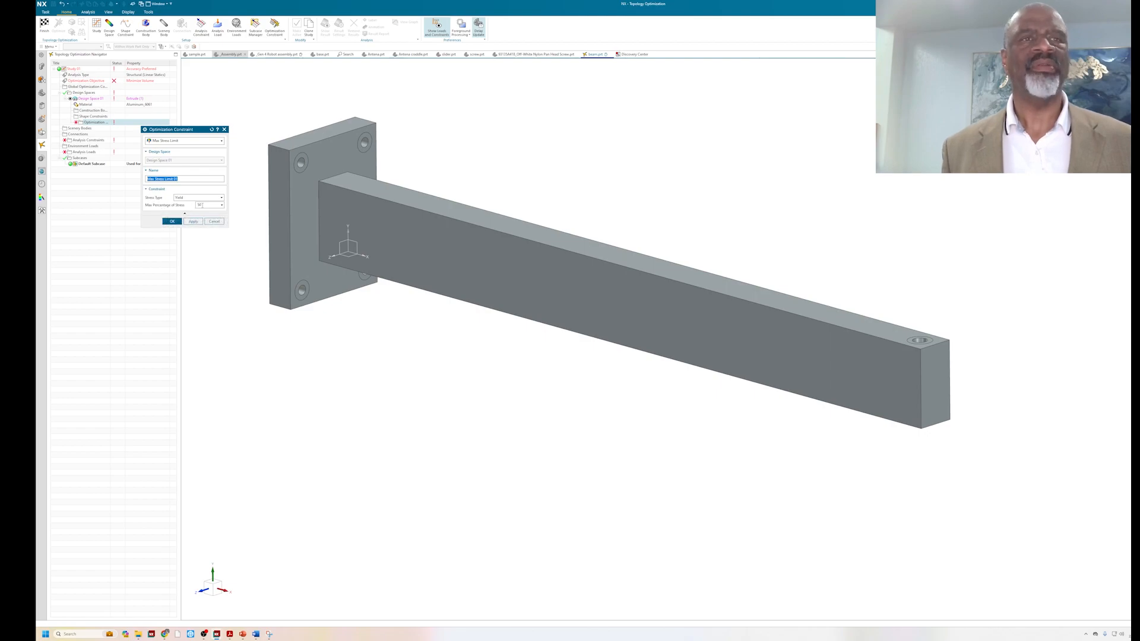
{"action": "mouse_move", "coordinate": [169, 209]}
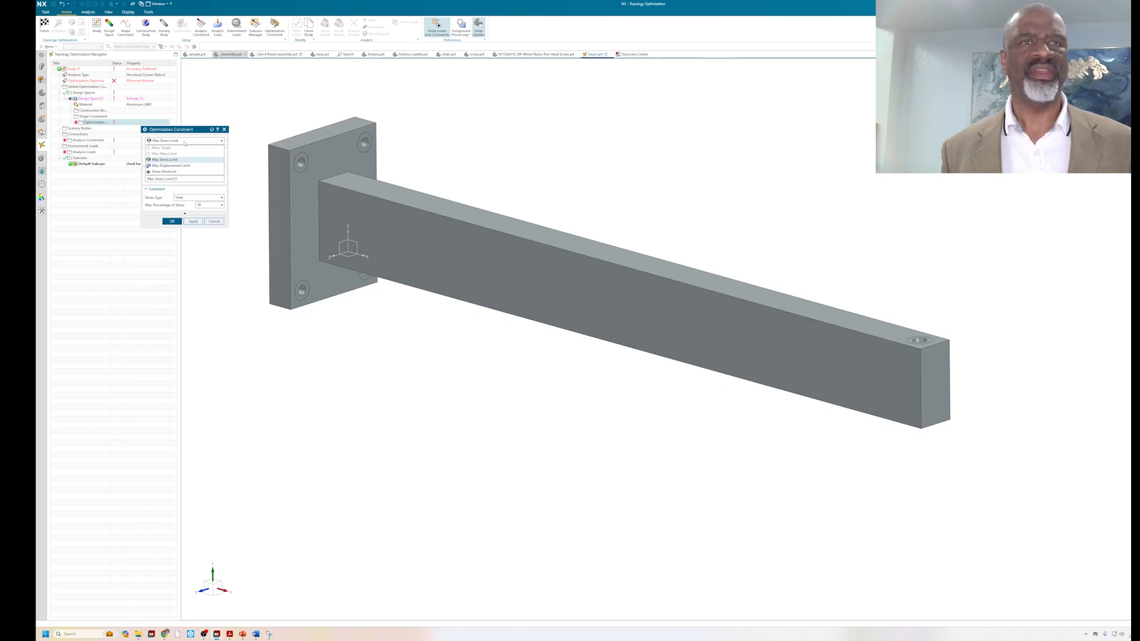
{"action": "mouse_move", "coordinate": [165, 159]}
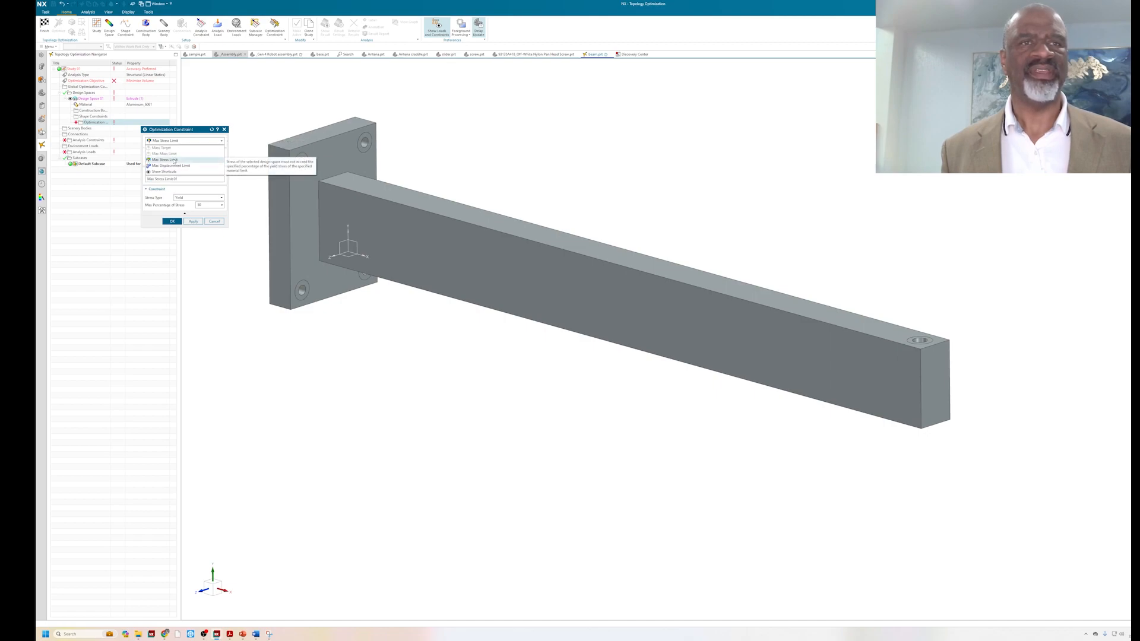
{"action": "left_click", "coordinate": [165, 159]}
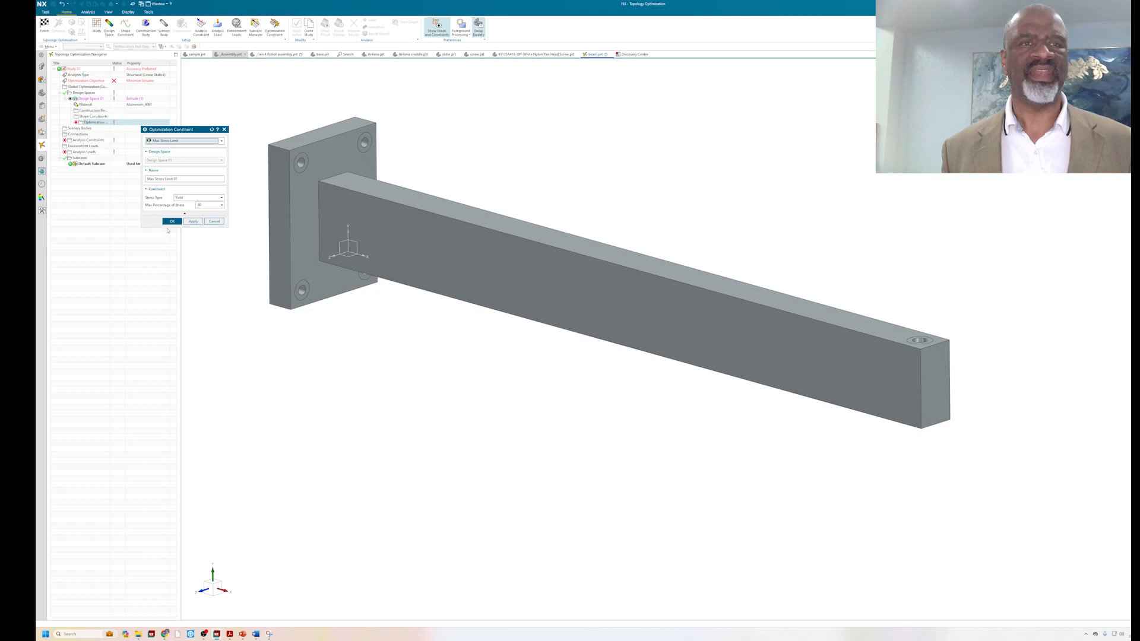
{"action": "left_click", "coordinate": [172, 221]}
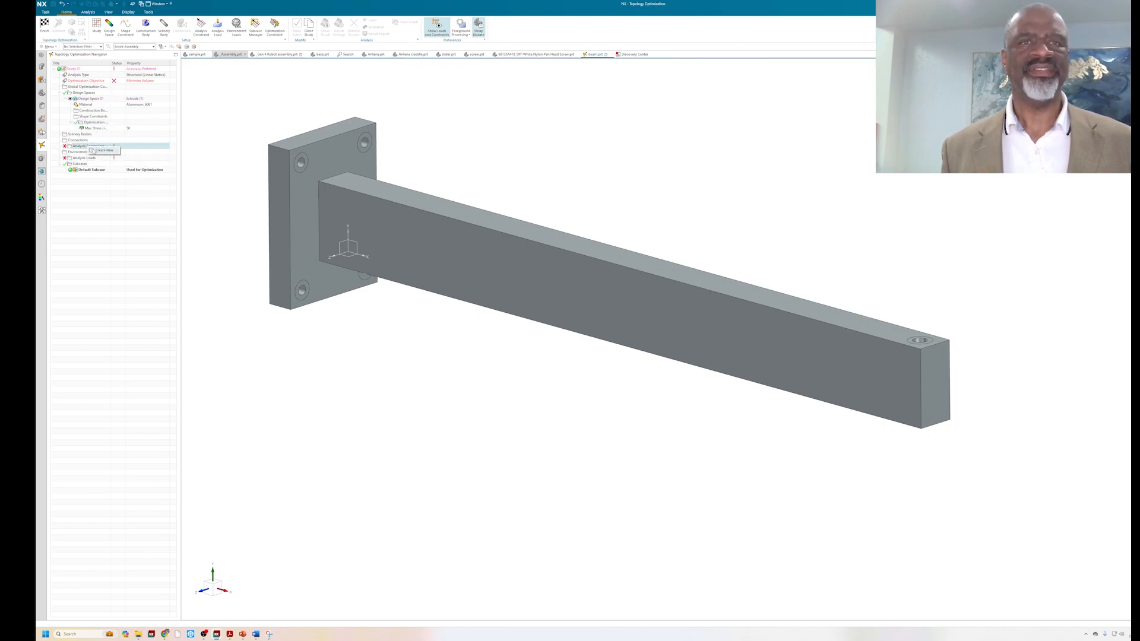
Step: Add a Fixed analysis constraint on the wall plate's bolt-hole faces
{"action": "left_click", "coordinate": [103, 151]}
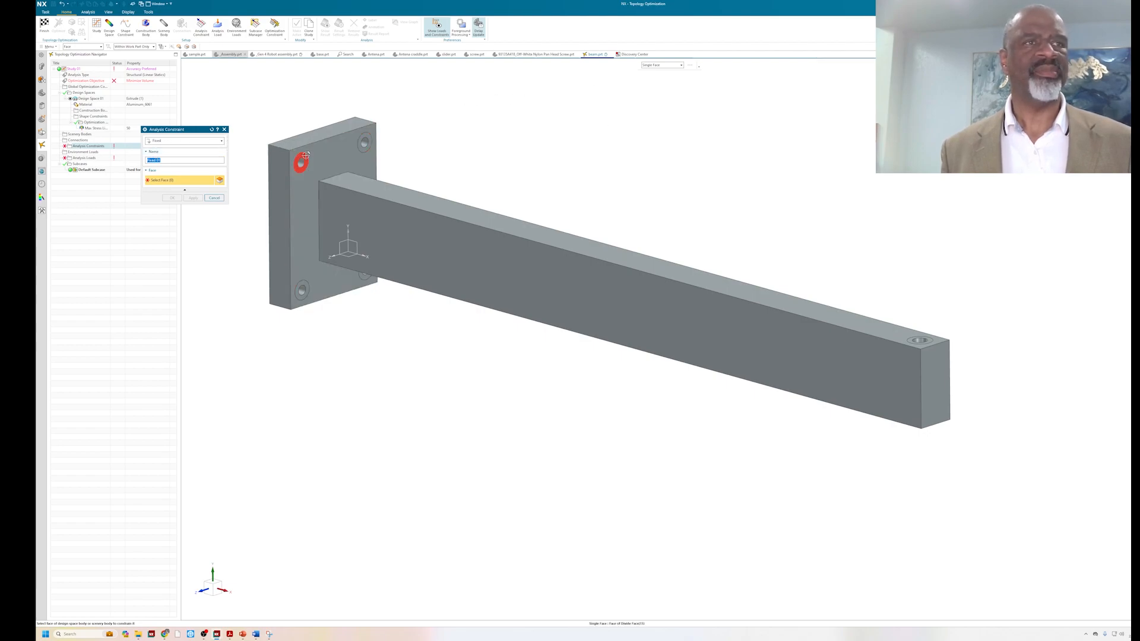
{"action": "left_click", "coordinate": [365, 144]}
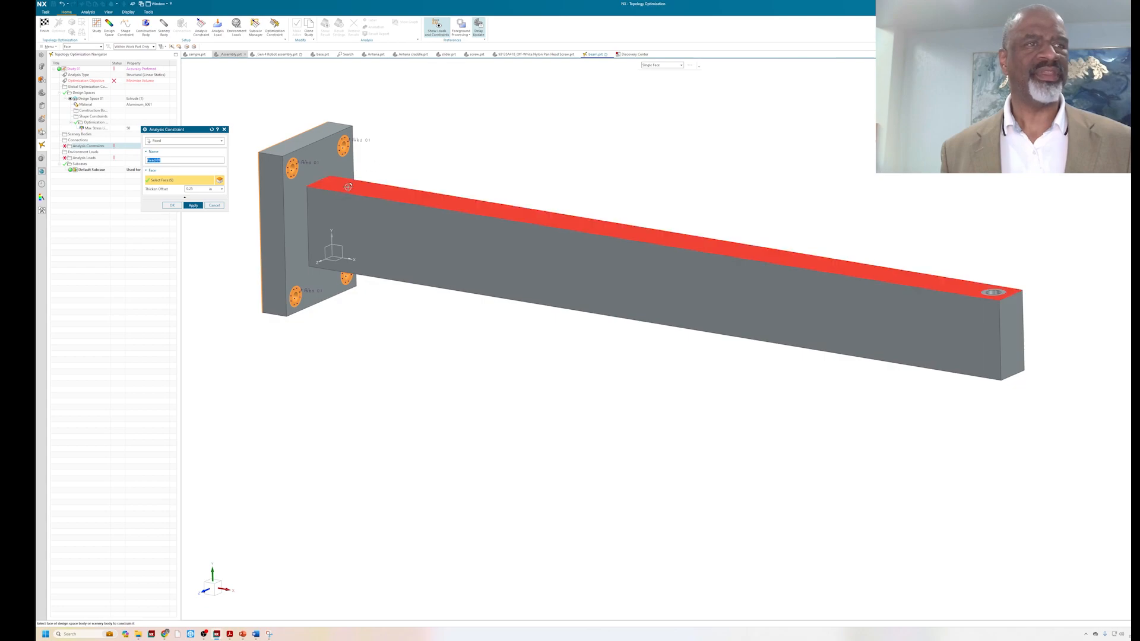
{"action": "left_click", "coordinate": [848, 297]}
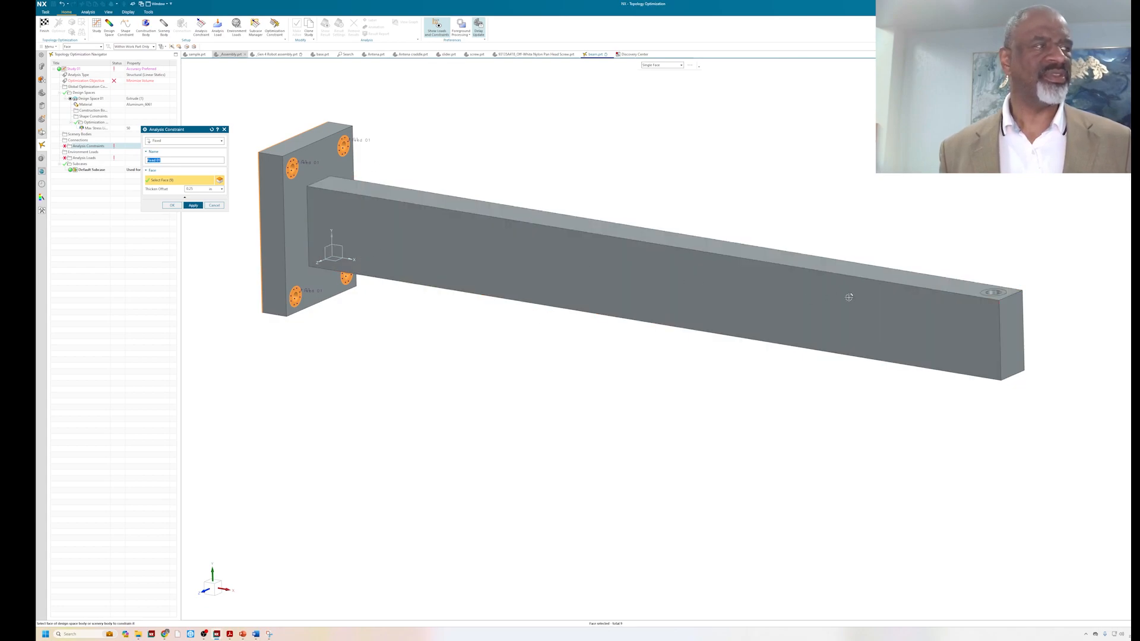
{"action": "mouse_move", "coordinate": [409, 157]}
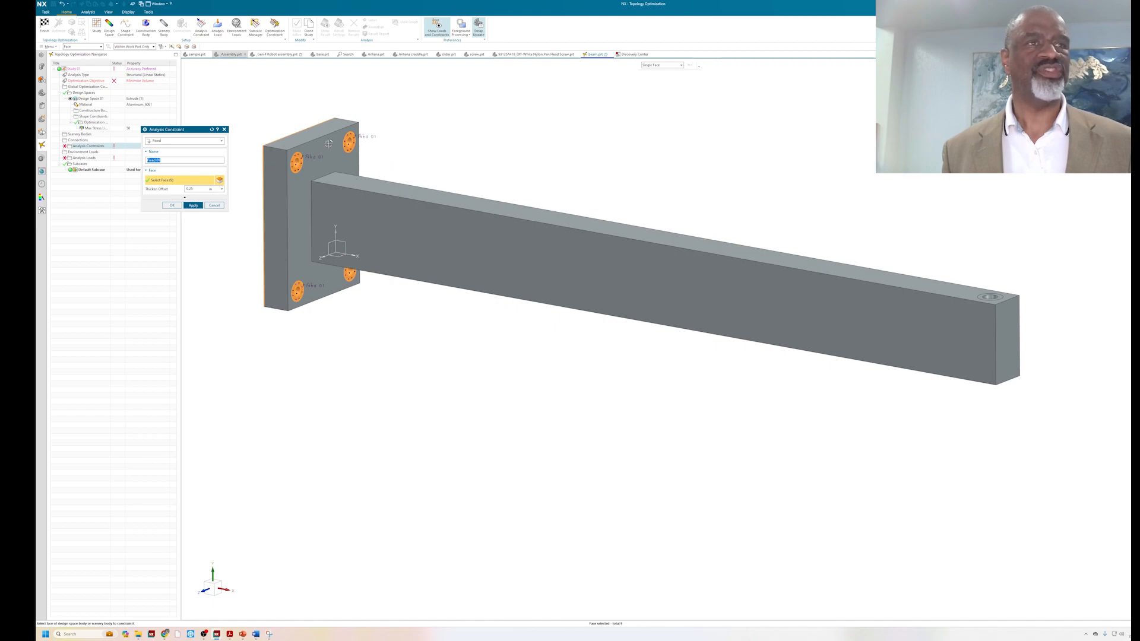
{"action": "mouse_move", "coordinate": [647, 226]}
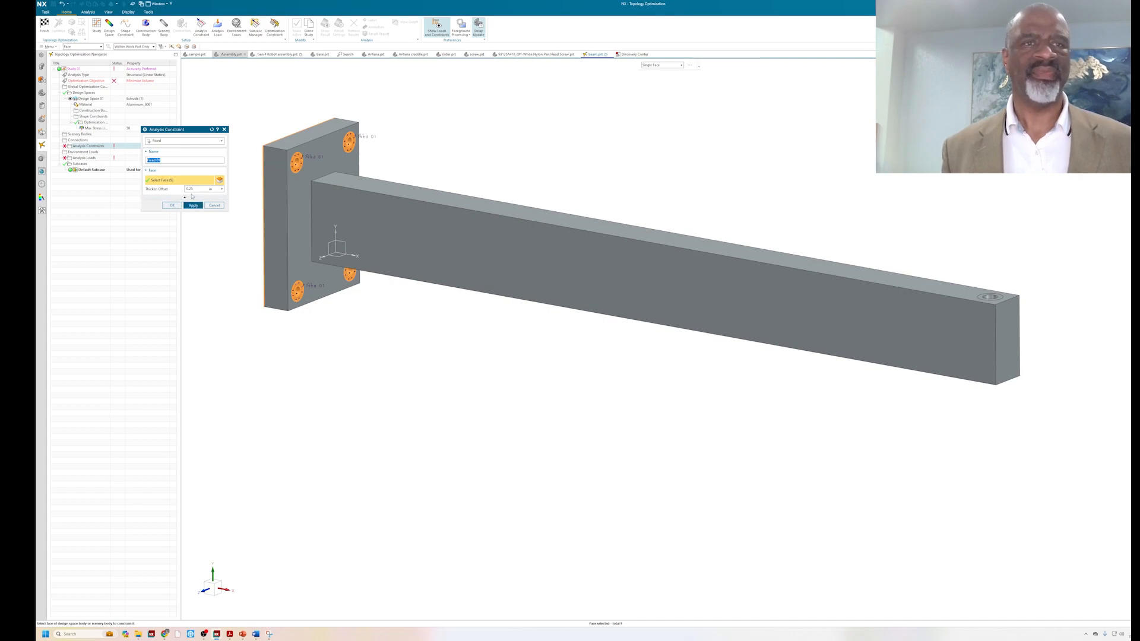
{"action": "left_click", "coordinate": [172, 205]}
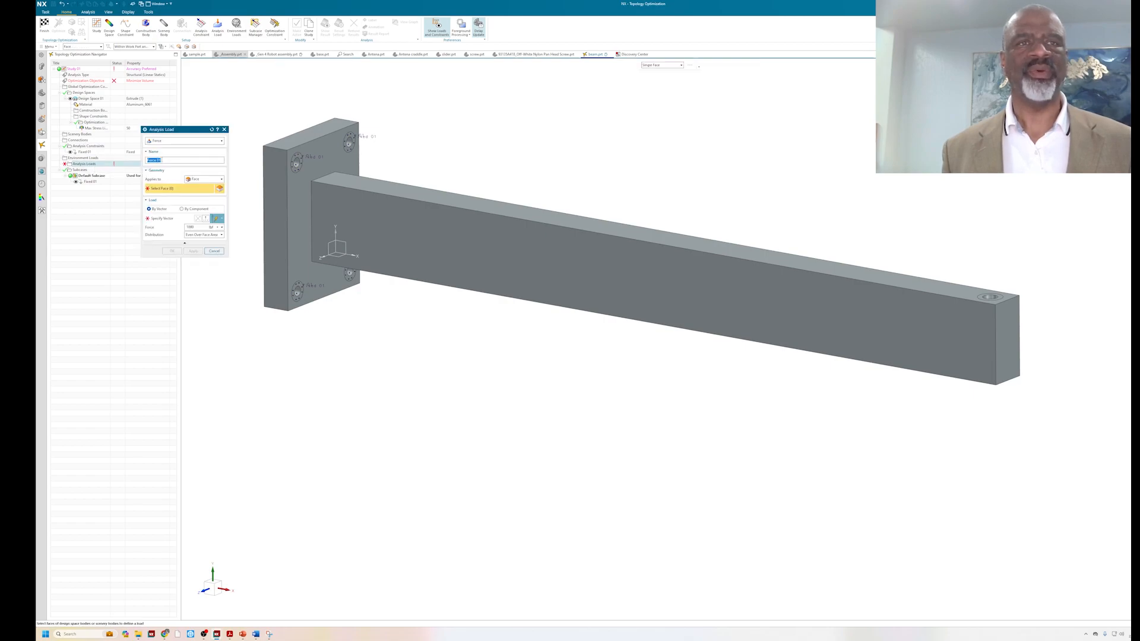
{"action": "mouse_move", "coordinate": [865, 241]}
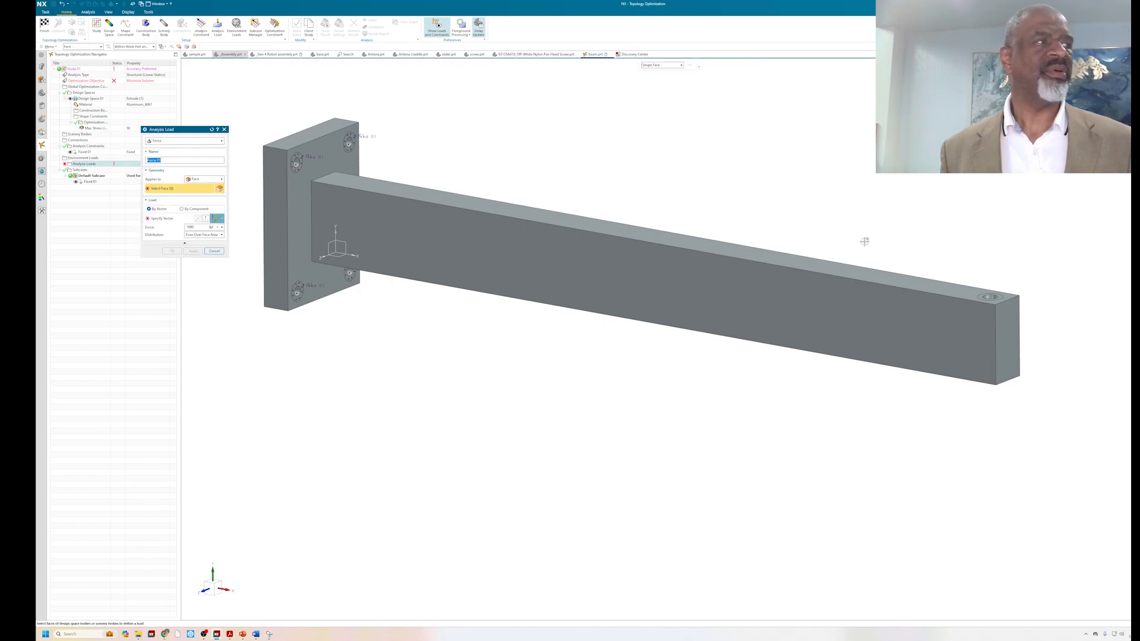
Step: Apply a Force load on the bar's free end face with its direction and magnitude set
{"action": "left_click", "coordinate": [1007, 301]}
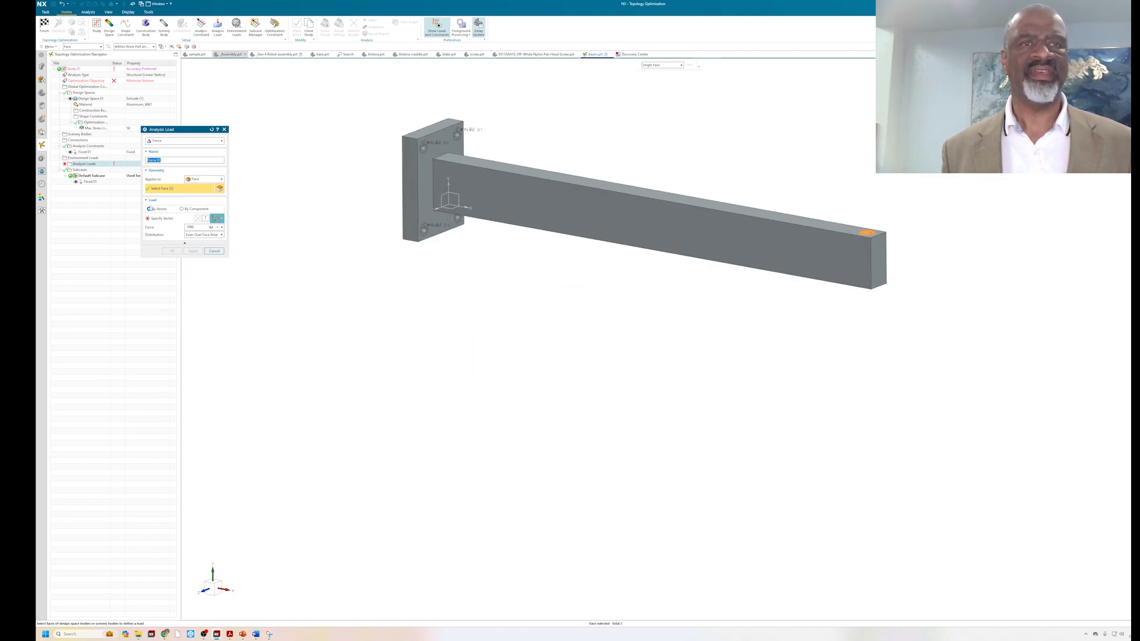
{"action": "left_click", "coordinate": [149, 219]}
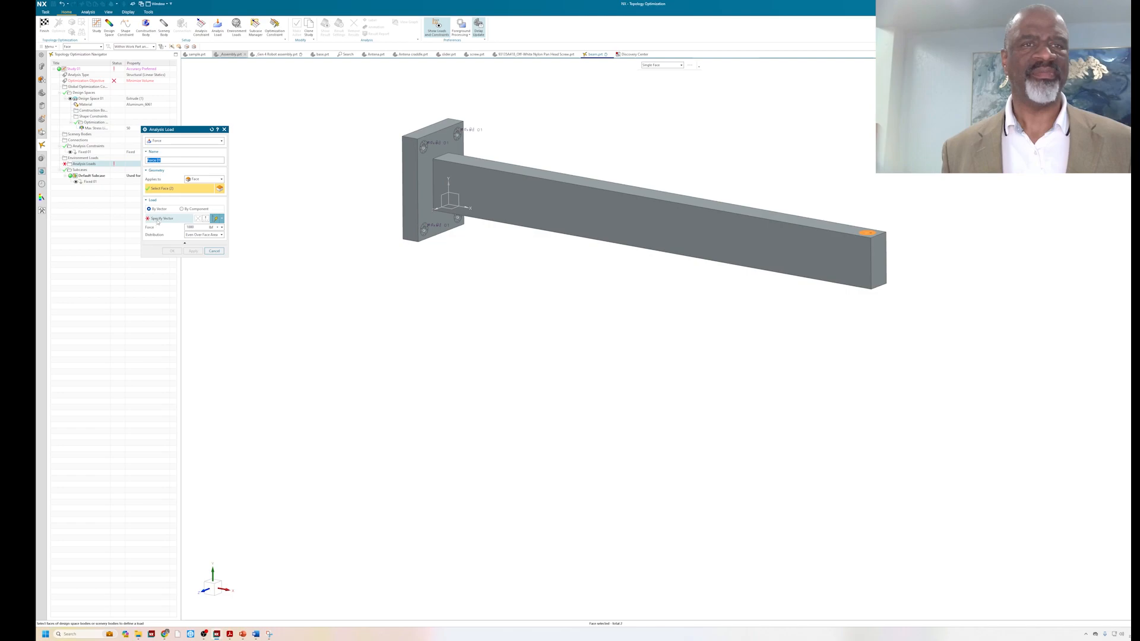
{"action": "left_click", "coordinate": [161, 218]}
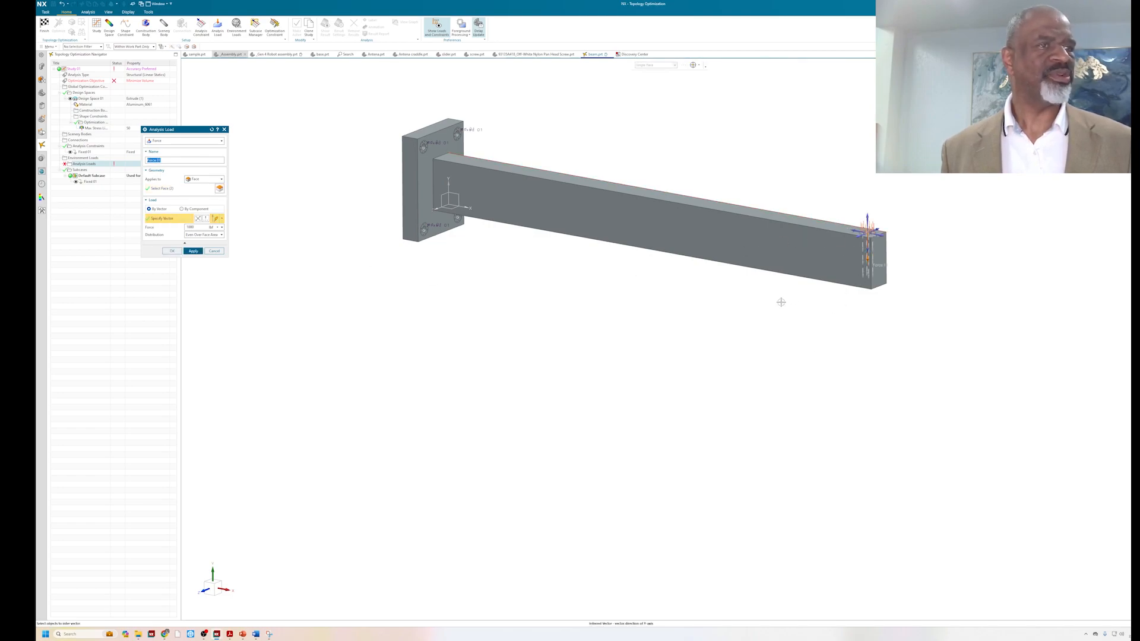
{"action": "left_click", "coordinate": [171, 250]}
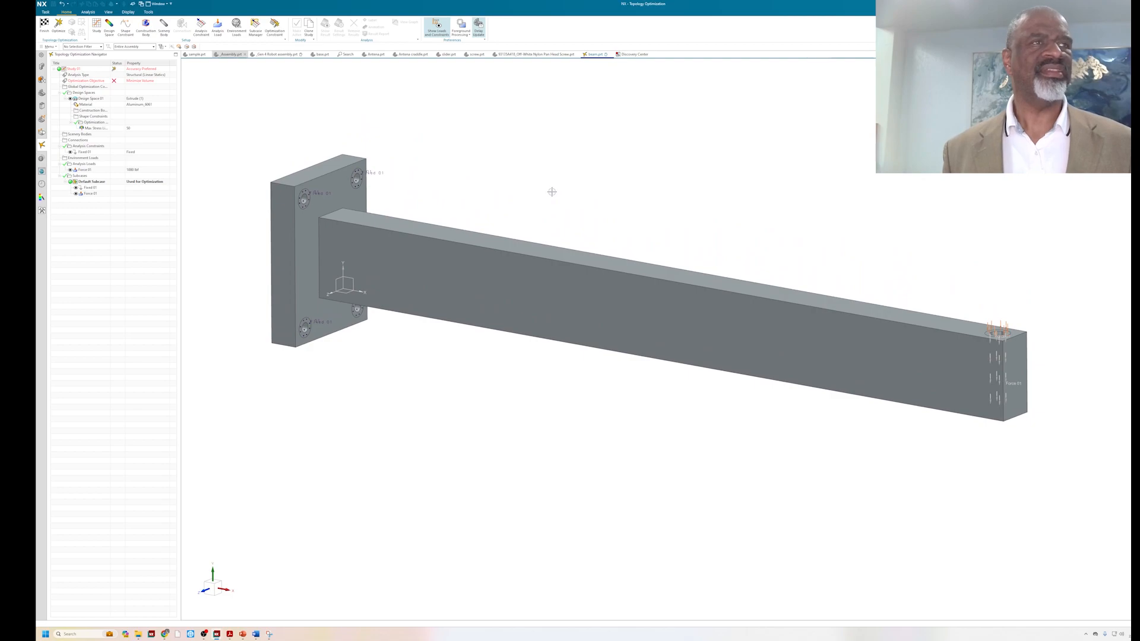
{"action": "mouse_move", "coordinate": [529, 168]}
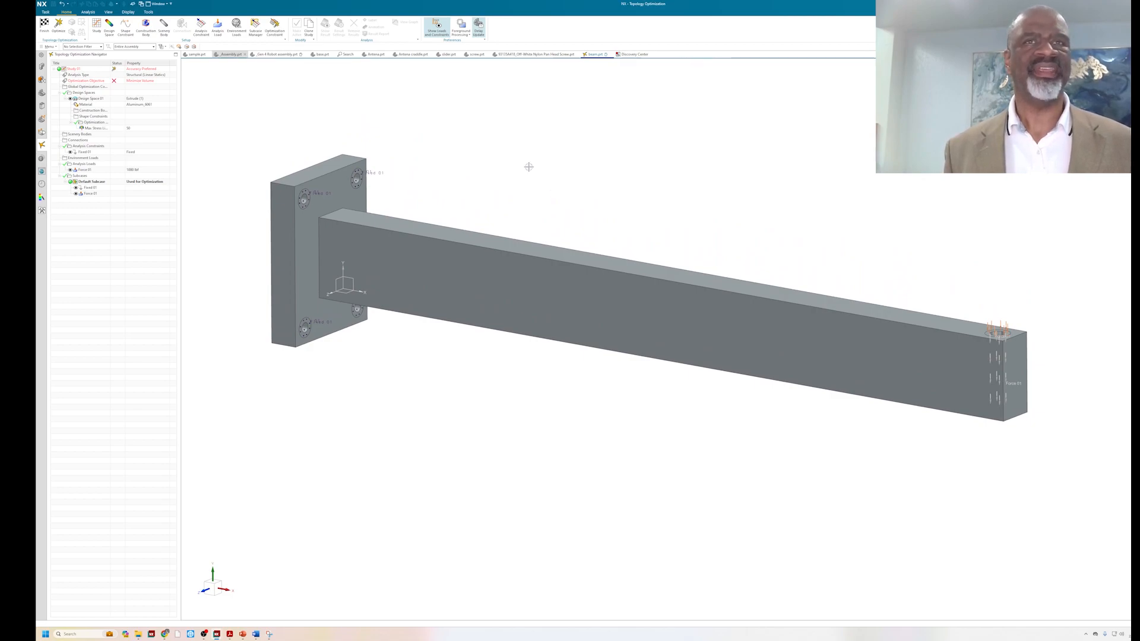
{"action": "mouse_move", "coordinate": [204, 128]}
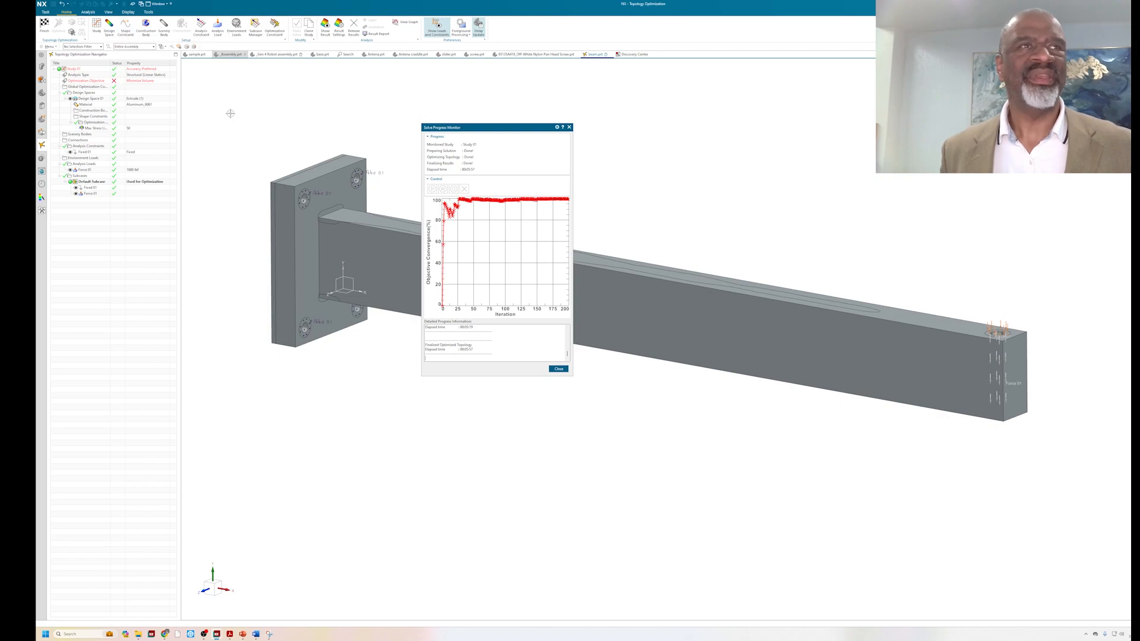
{"action": "mouse_move", "coordinate": [325, 25]}
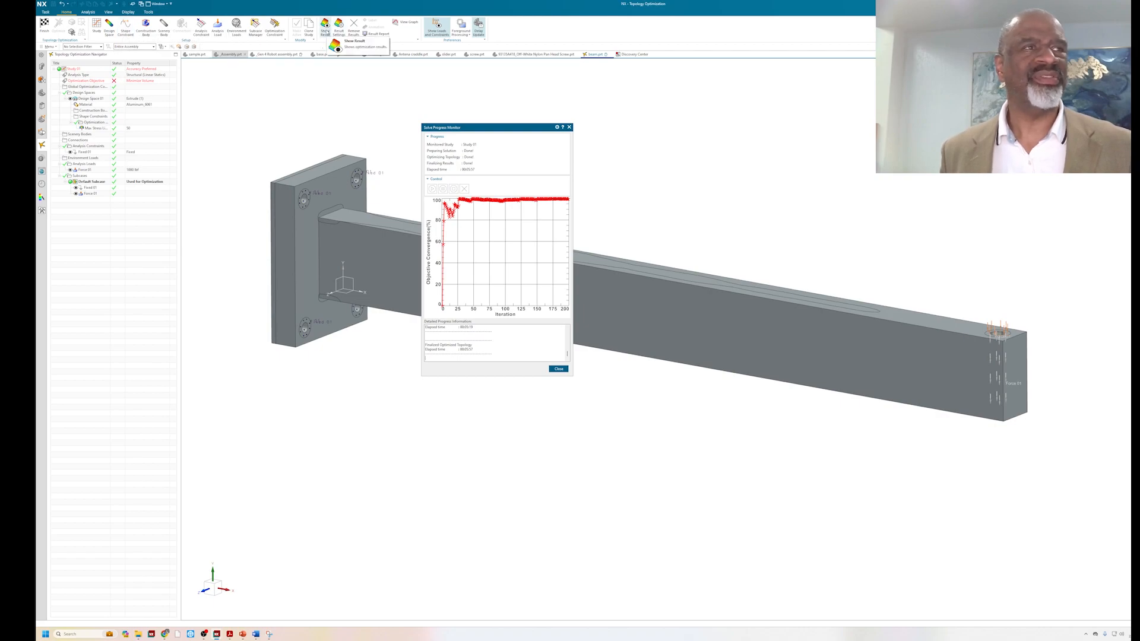
Step: Show the optimized lattice bracket with Displacement as the result type, color-contoured in the view
{"action": "left_click", "coordinate": [558, 368]}
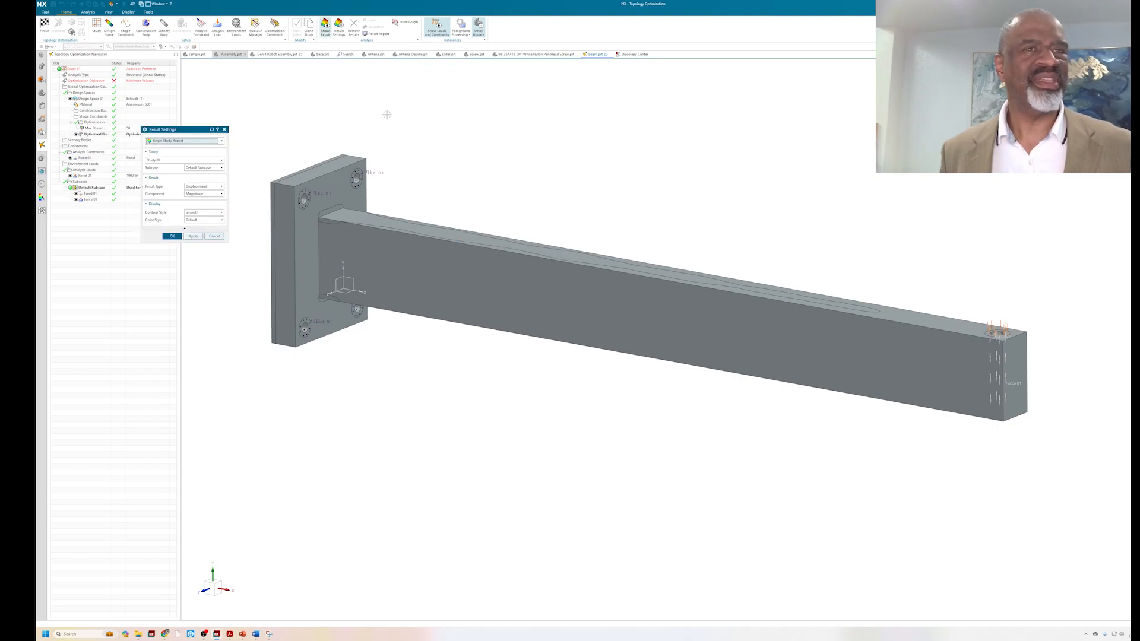
{"action": "left_click", "coordinate": [193, 235]}
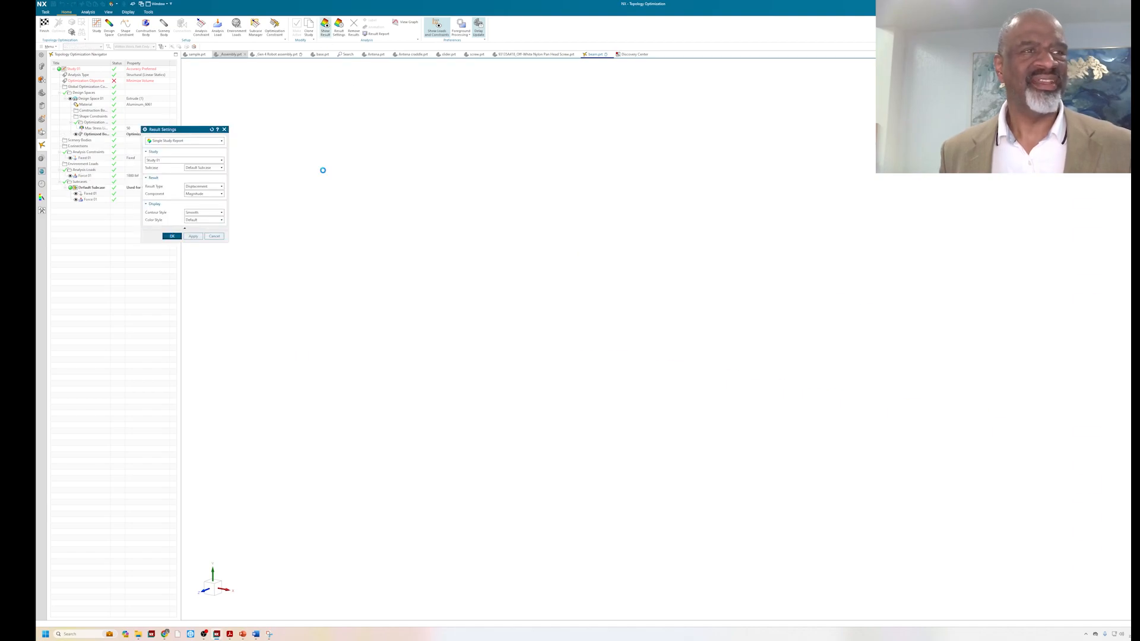
{"action": "left_click", "coordinate": [173, 235]}
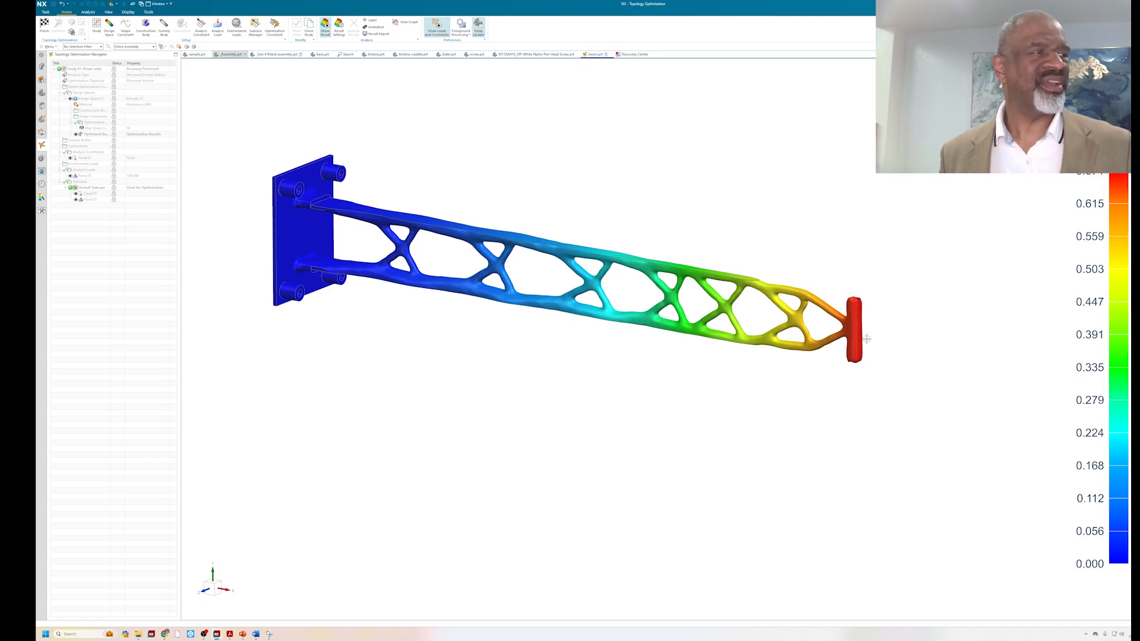
{"action": "mouse_move", "coordinate": [412, 238]}
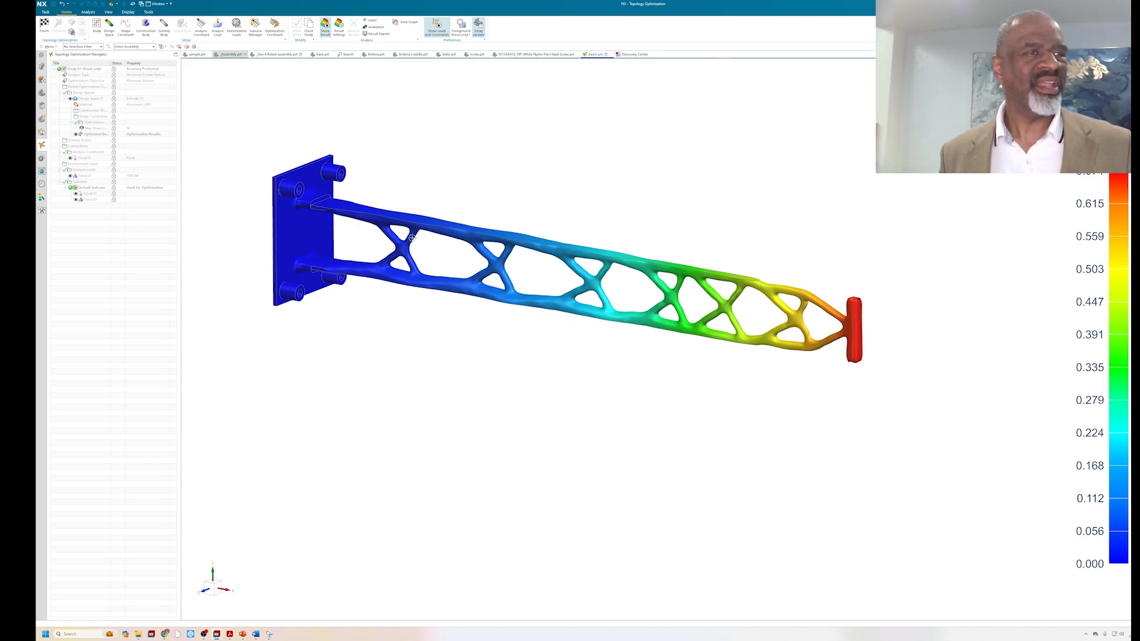
{"action": "mouse_move", "coordinate": [769, 257]}
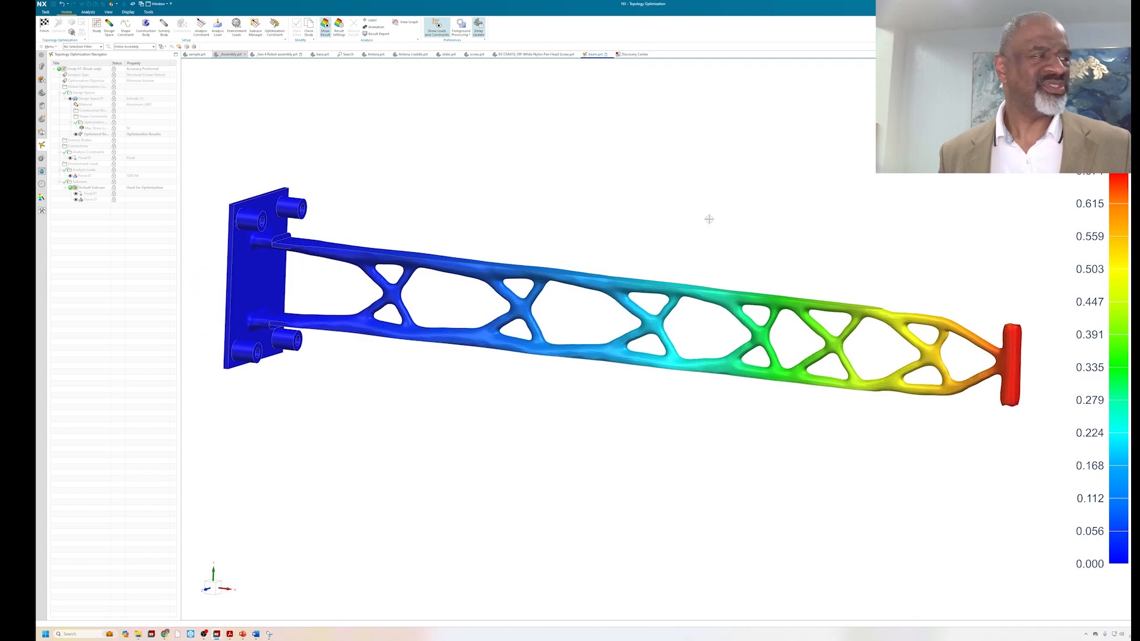
{"action": "mouse_move", "coordinate": [1008, 313]}
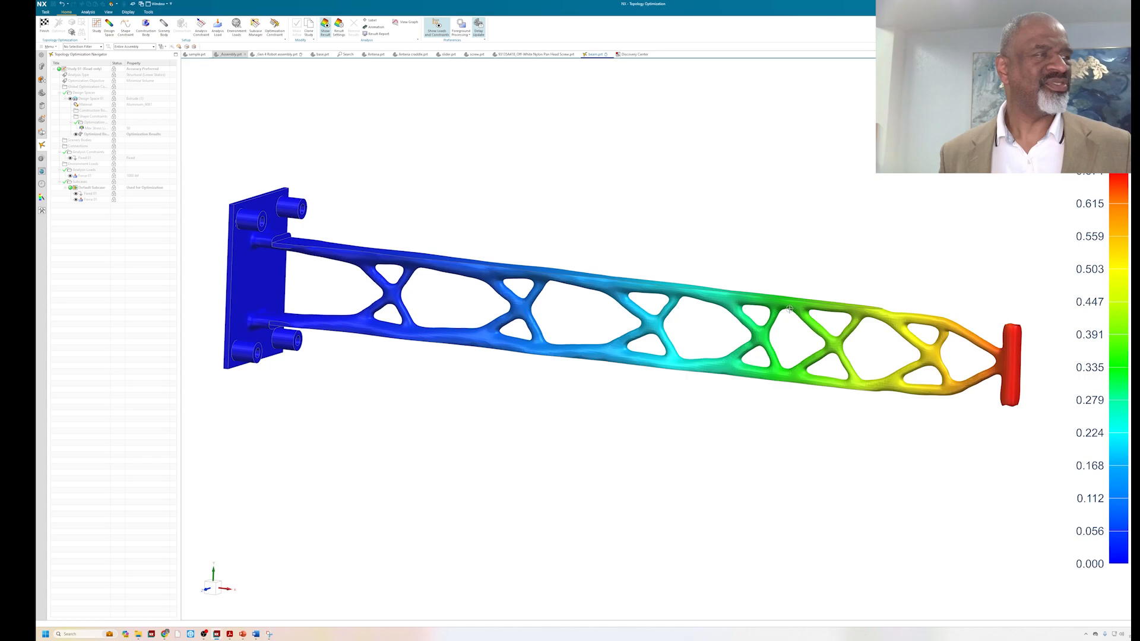
{"action": "mouse_move", "coordinate": [642, 181]}
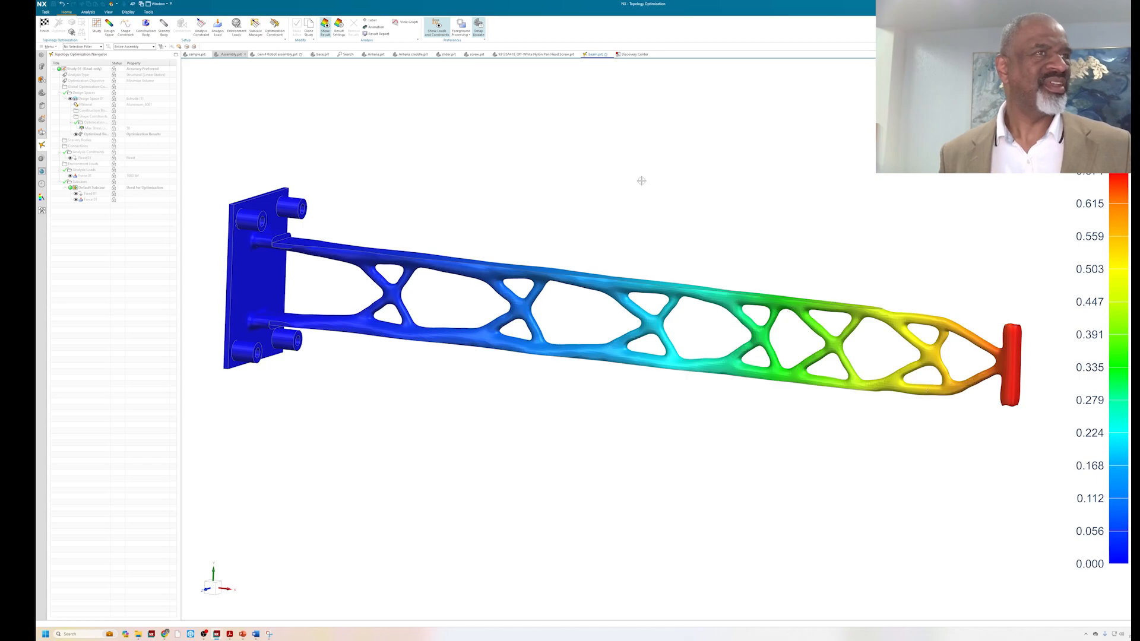
{"action": "mouse_move", "coordinate": [346, 46]}
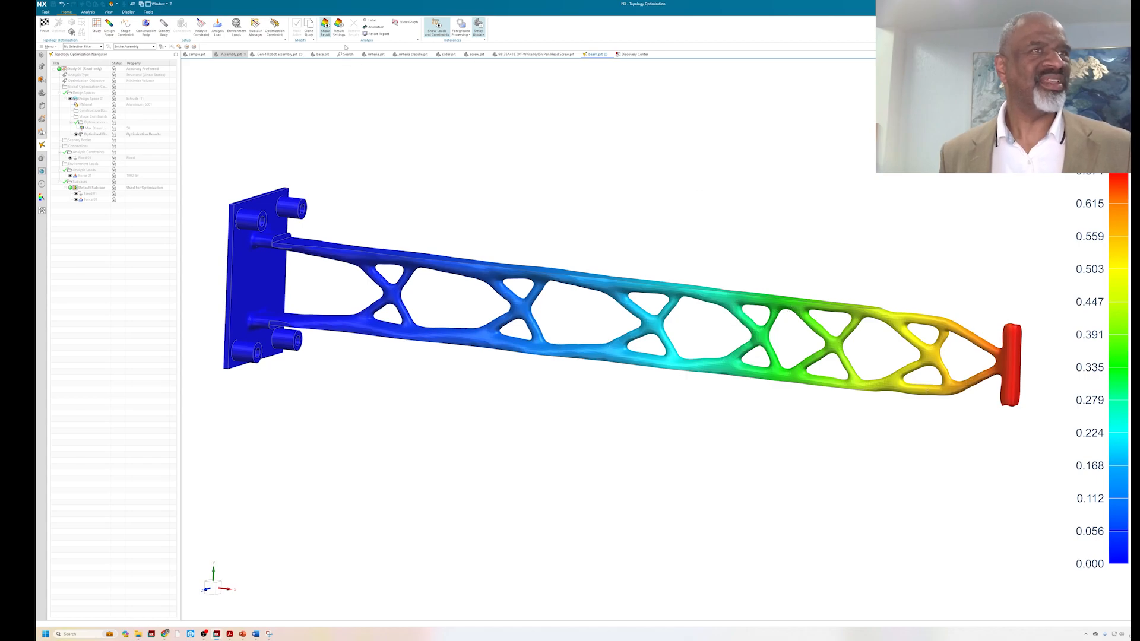
{"action": "left_click", "coordinate": [339, 26]}
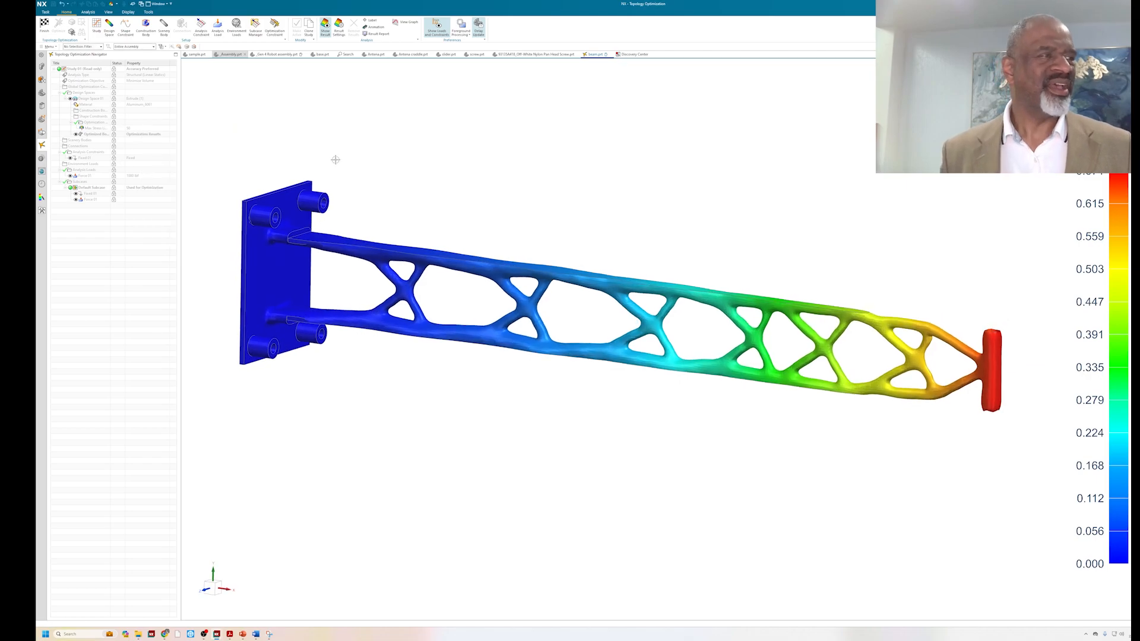
{"action": "mouse_move", "coordinate": [387, 195]}
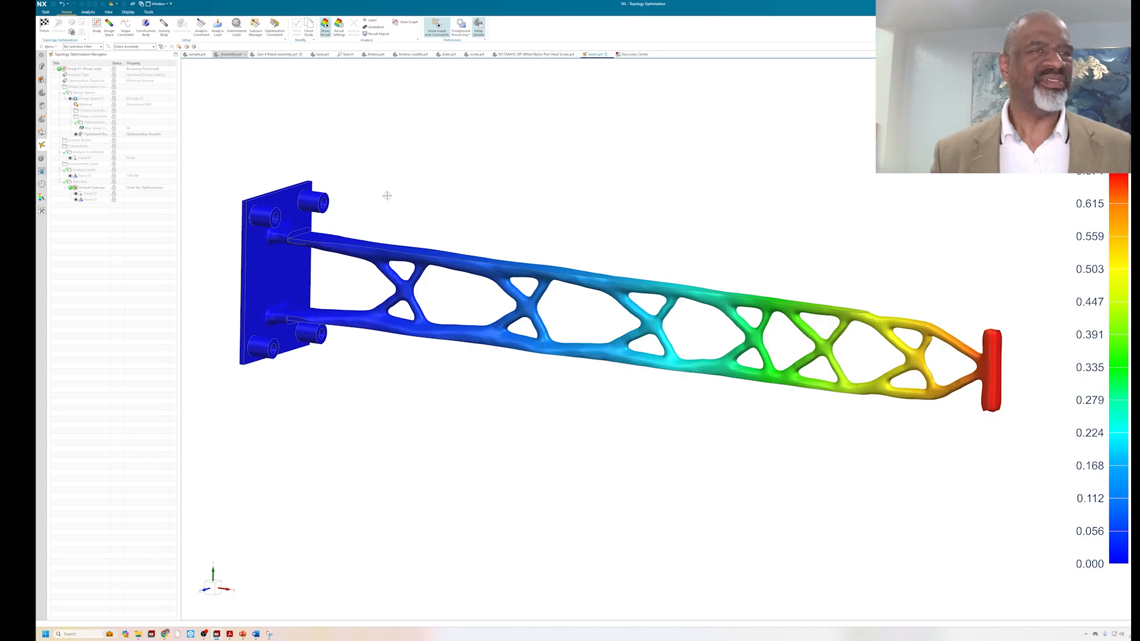